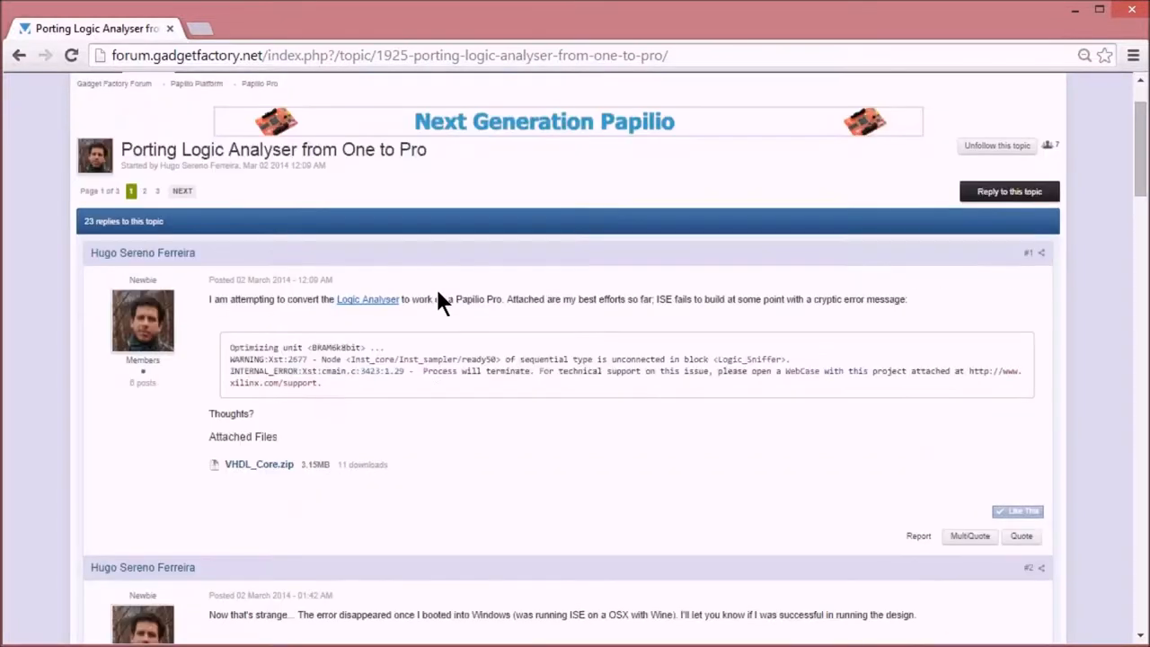
mouse_move(450, 171)
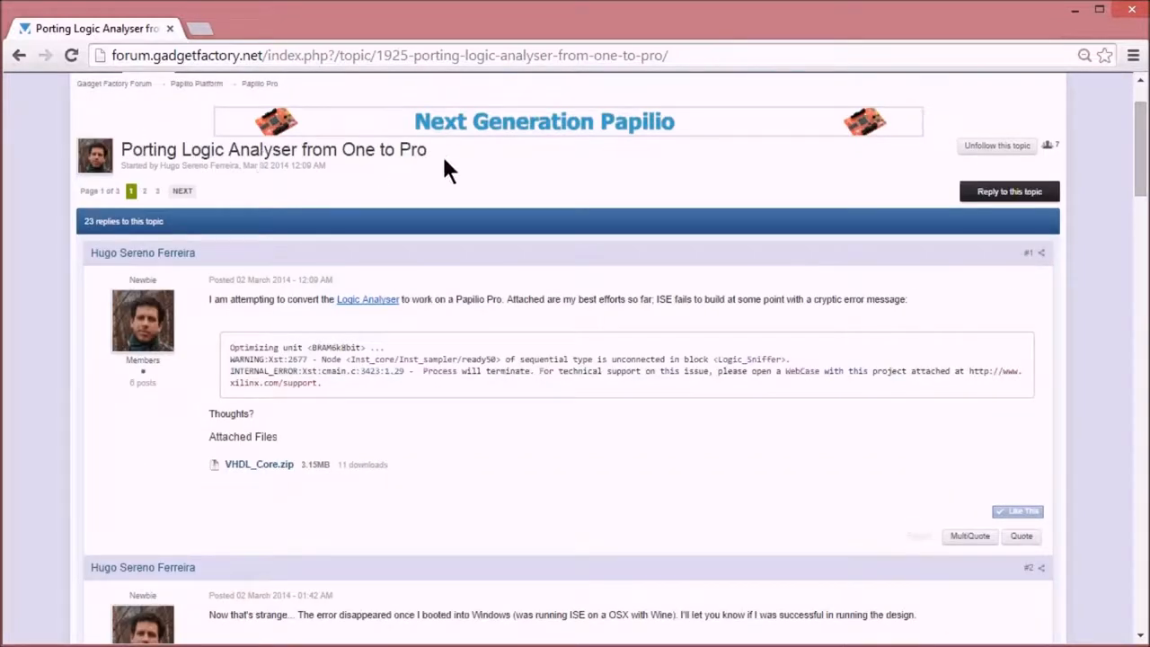
Read down the first page of the Porting Logic Analyser thread and go to page 2 of replies
drag(302, 149, 428, 149)
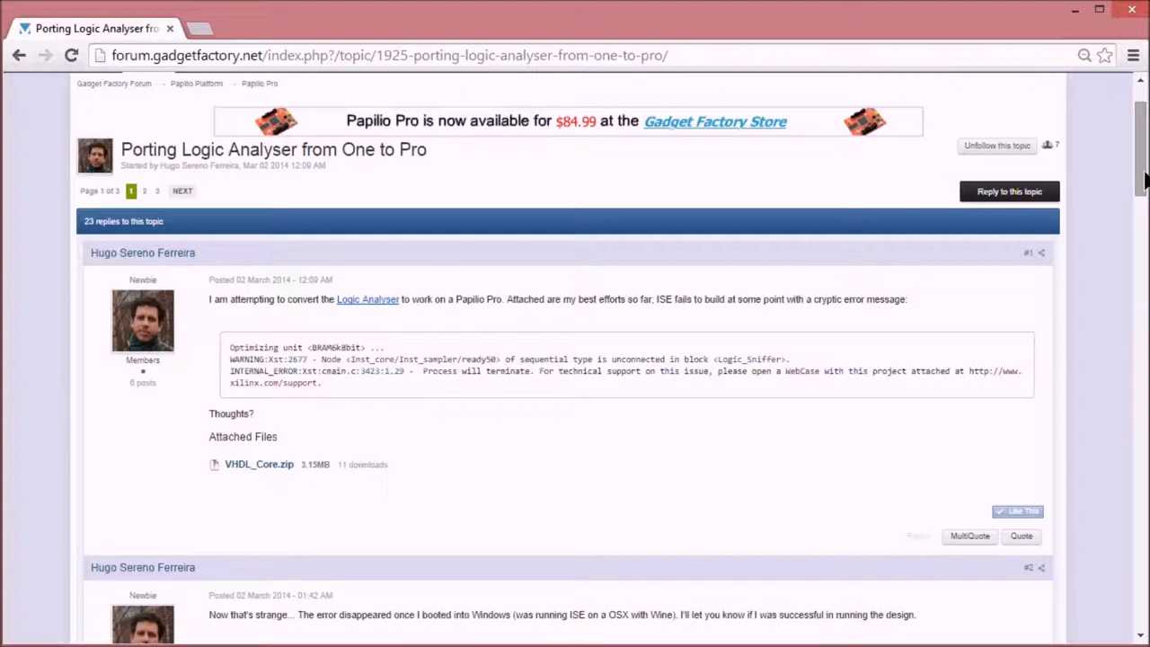
mouse_move(1143, 171)
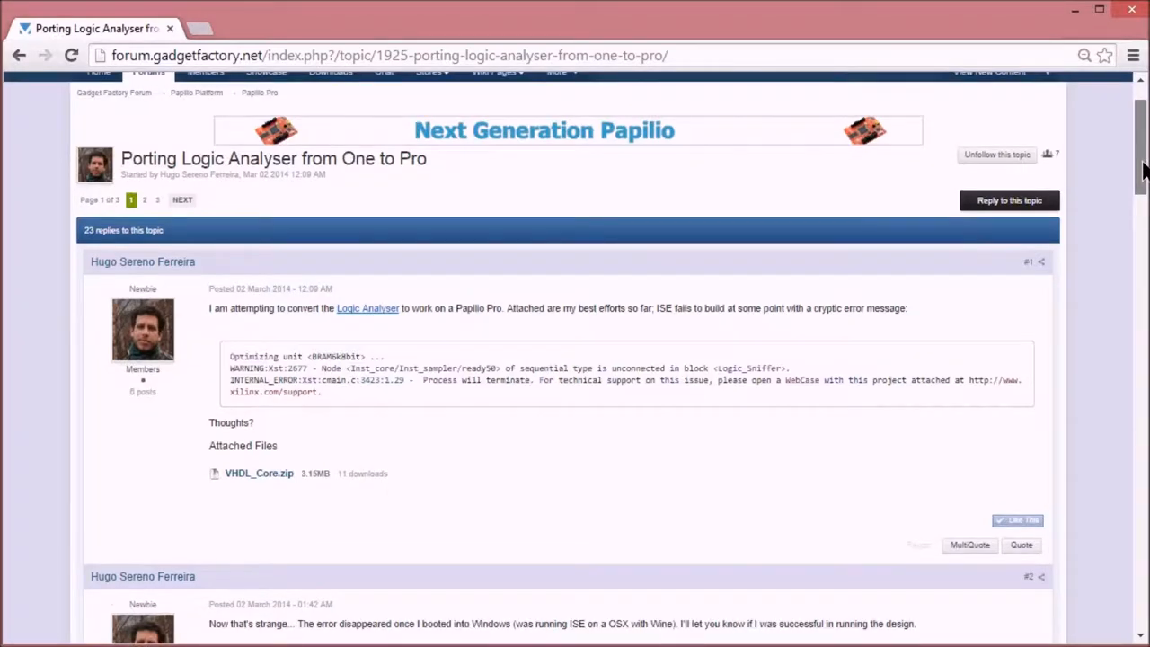
scroll(down, 3)
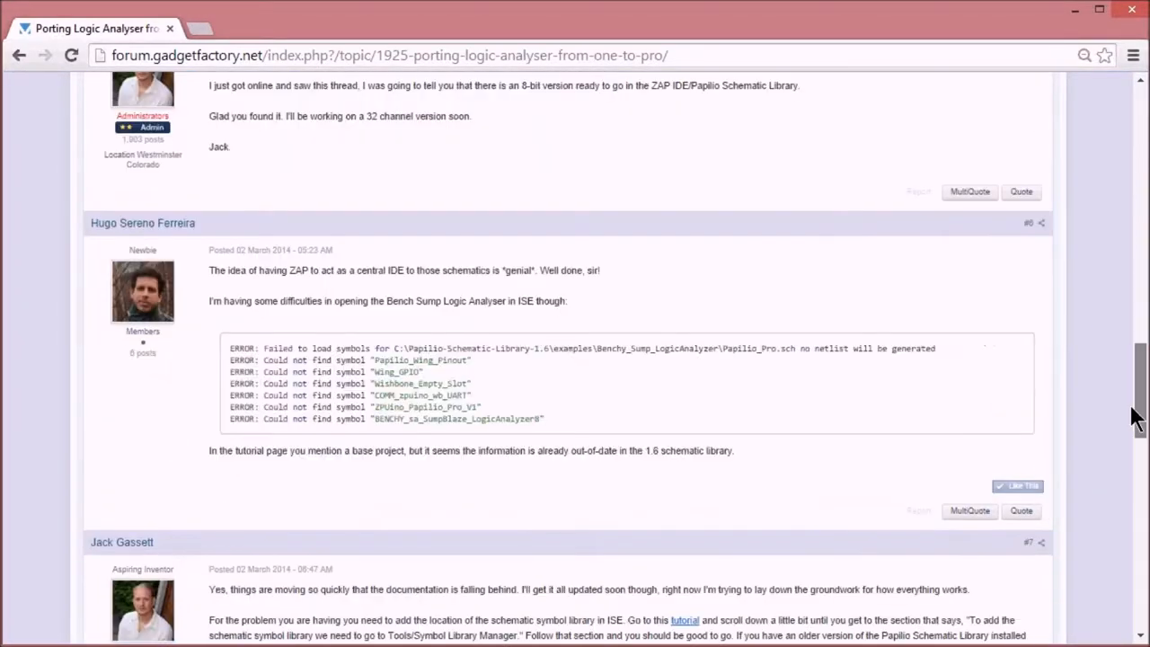
scroll(down, 3)
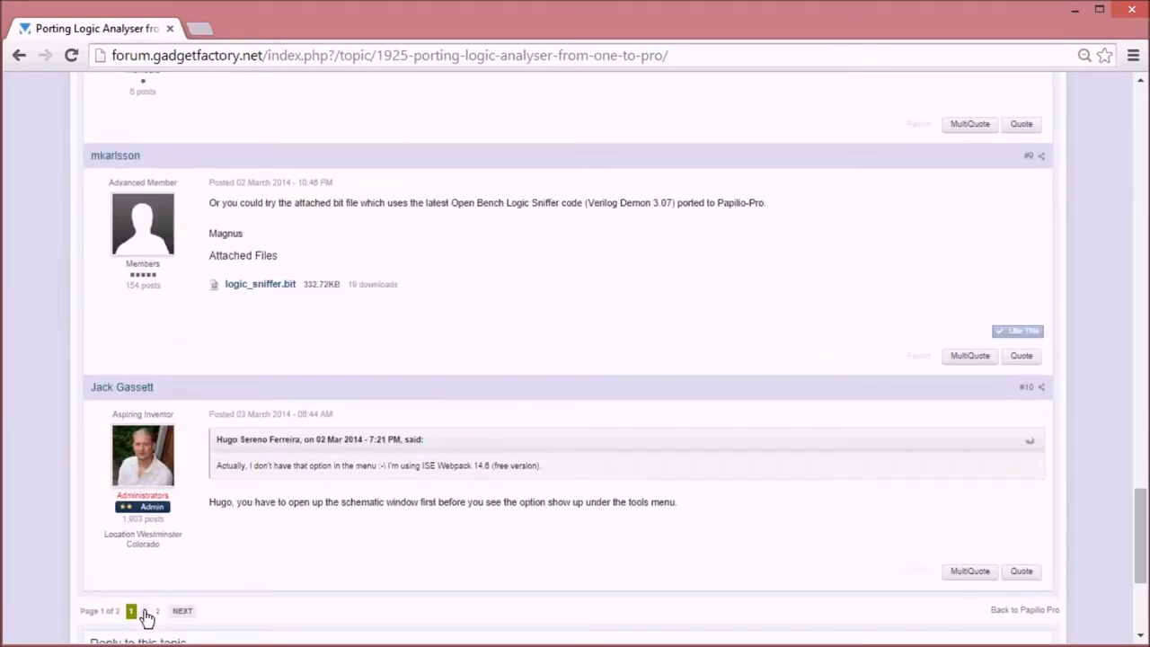
click(157, 611)
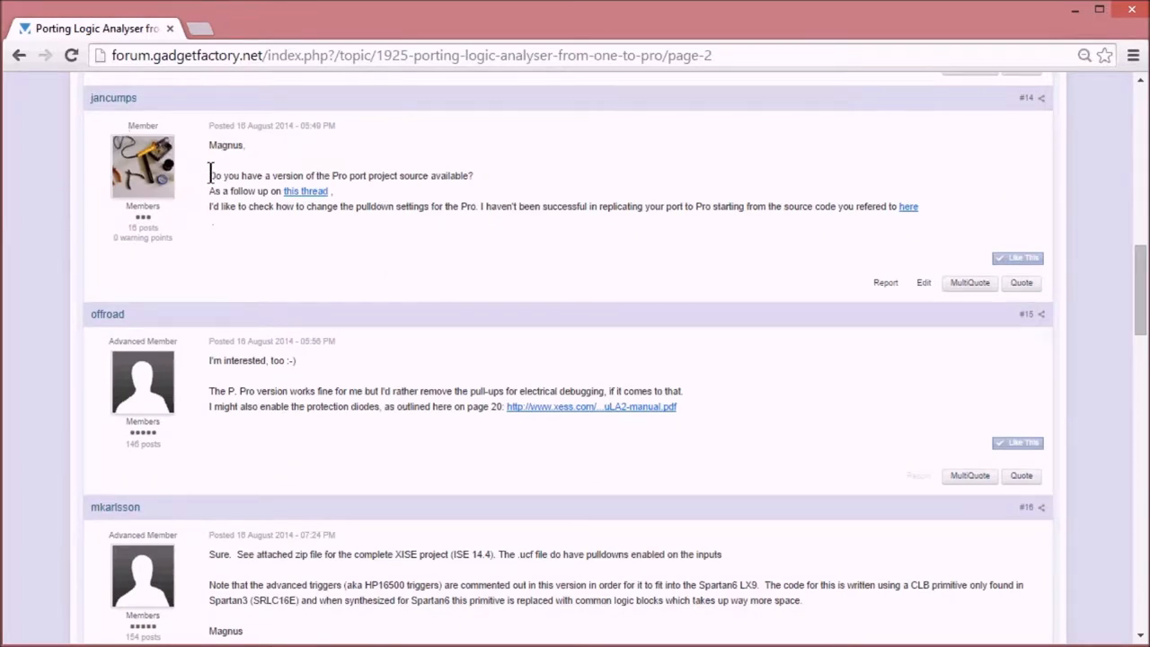
Read through page 2 down to the post with the NewFile1.bmp and NewFile0.bmp scope captures
drag(208, 176, 428, 176)
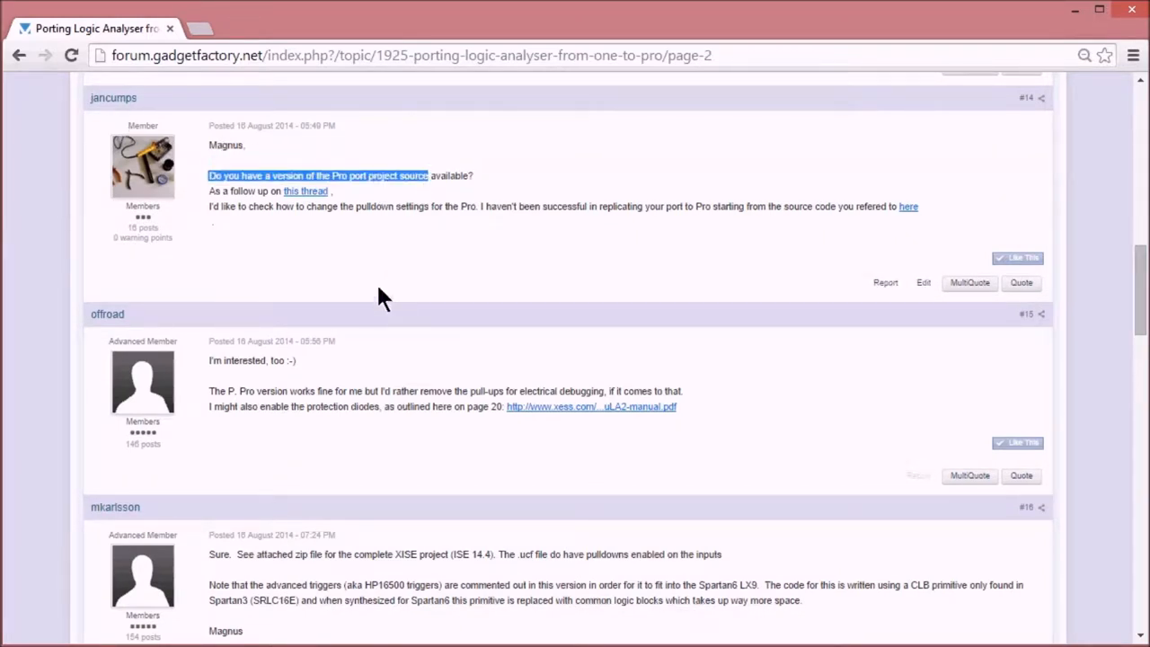
scroll(down, 3)
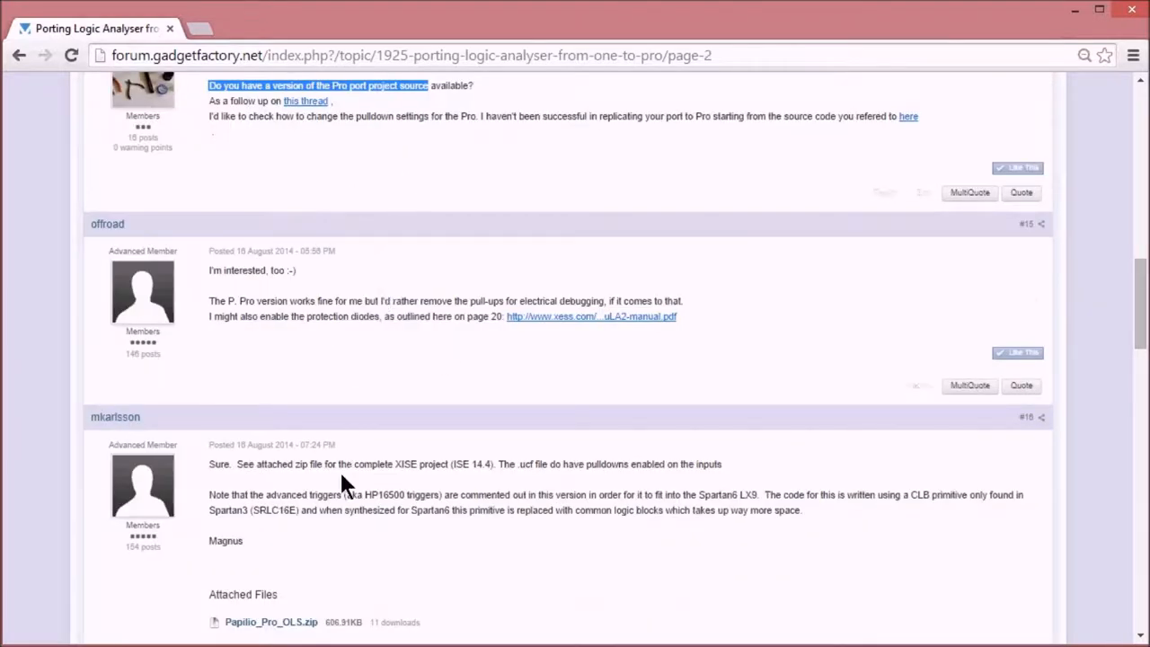
scroll(down, 3)
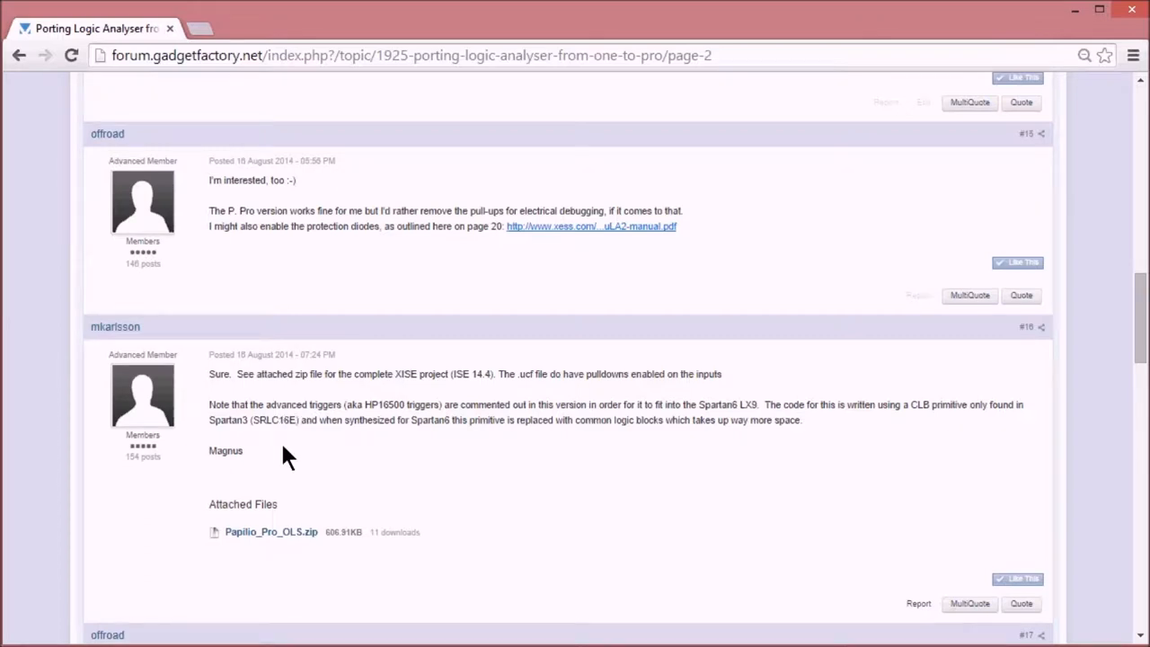
mouse_move(374, 474)
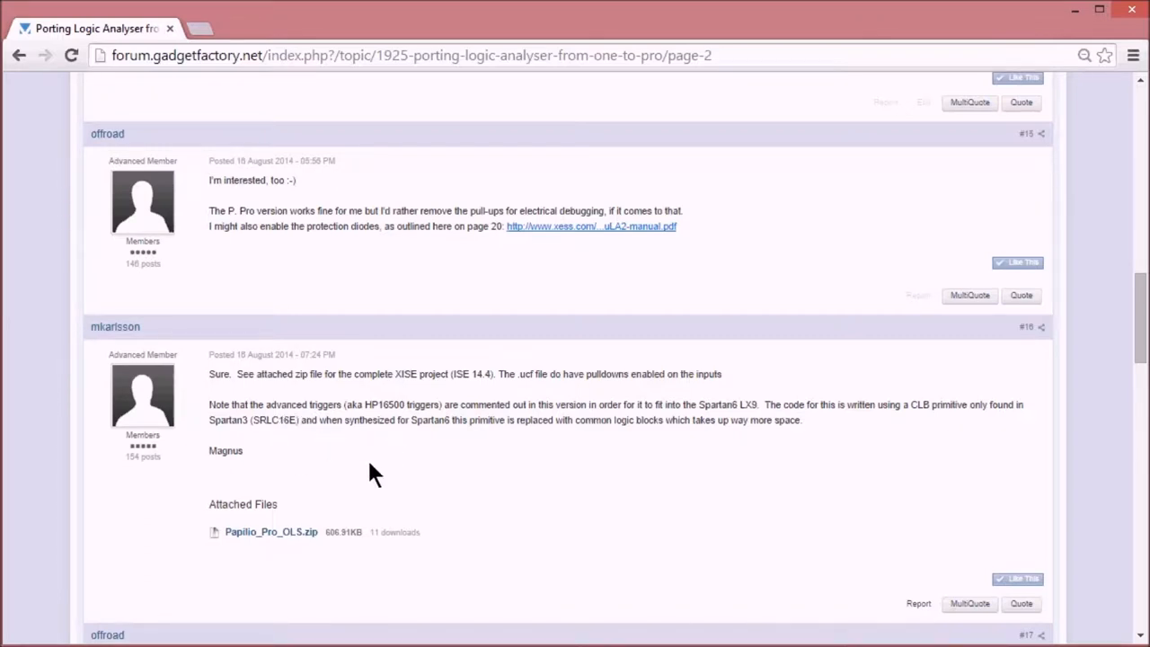
drag(287, 421, 381, 420)
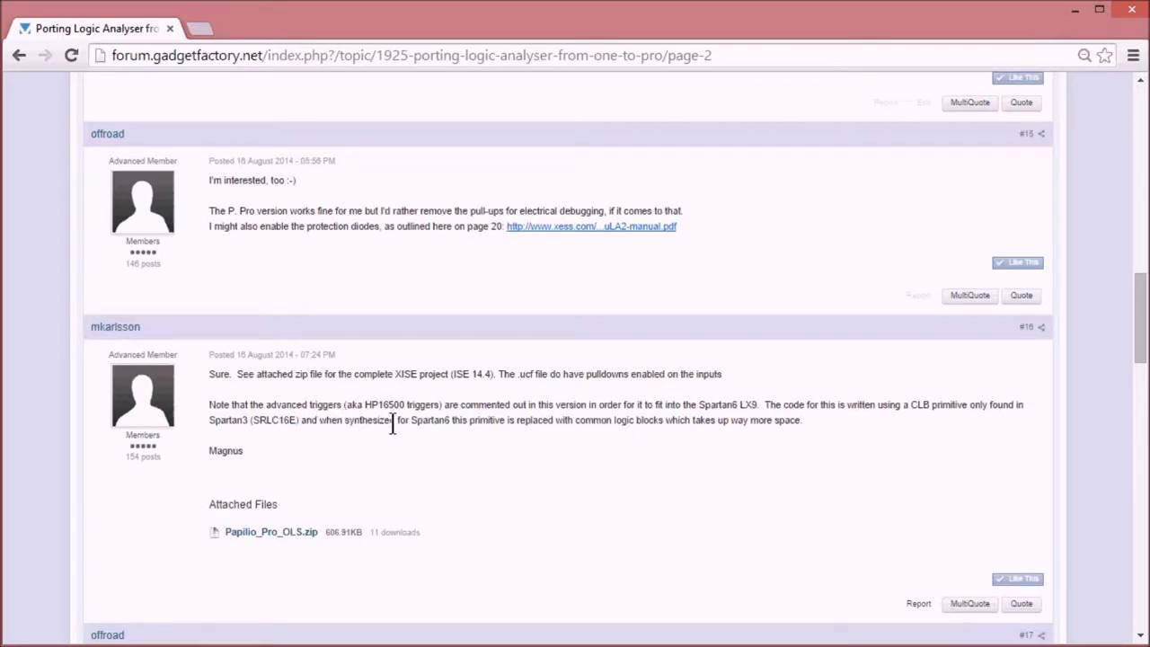
scroll(down, 3)
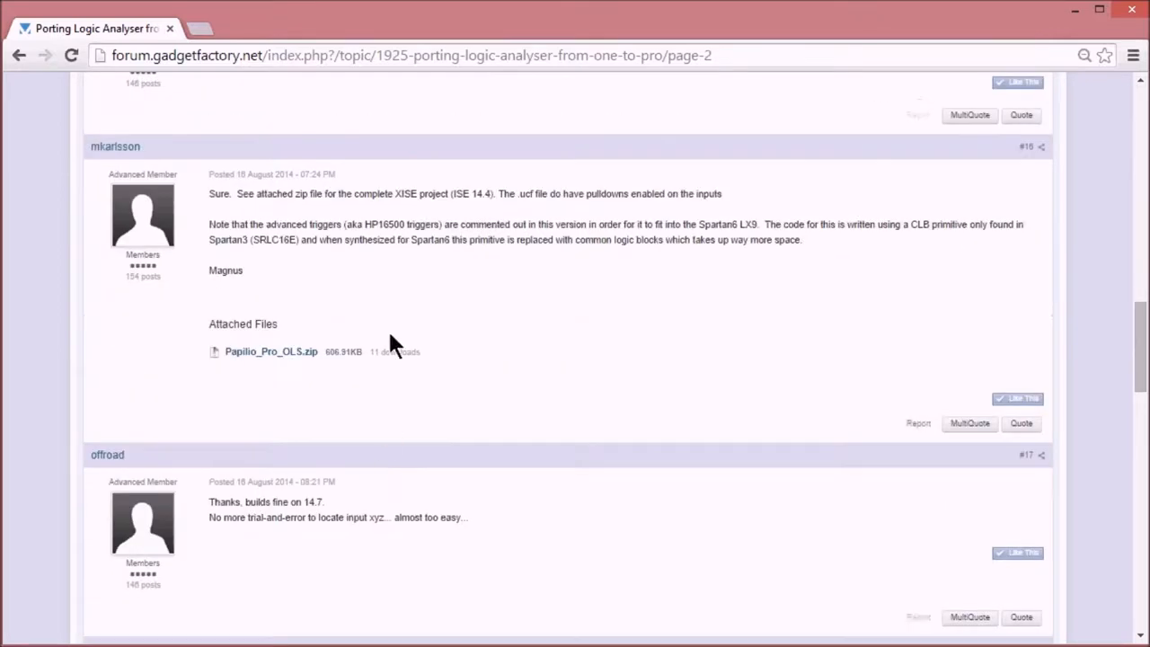
mouse_move(302, 278)
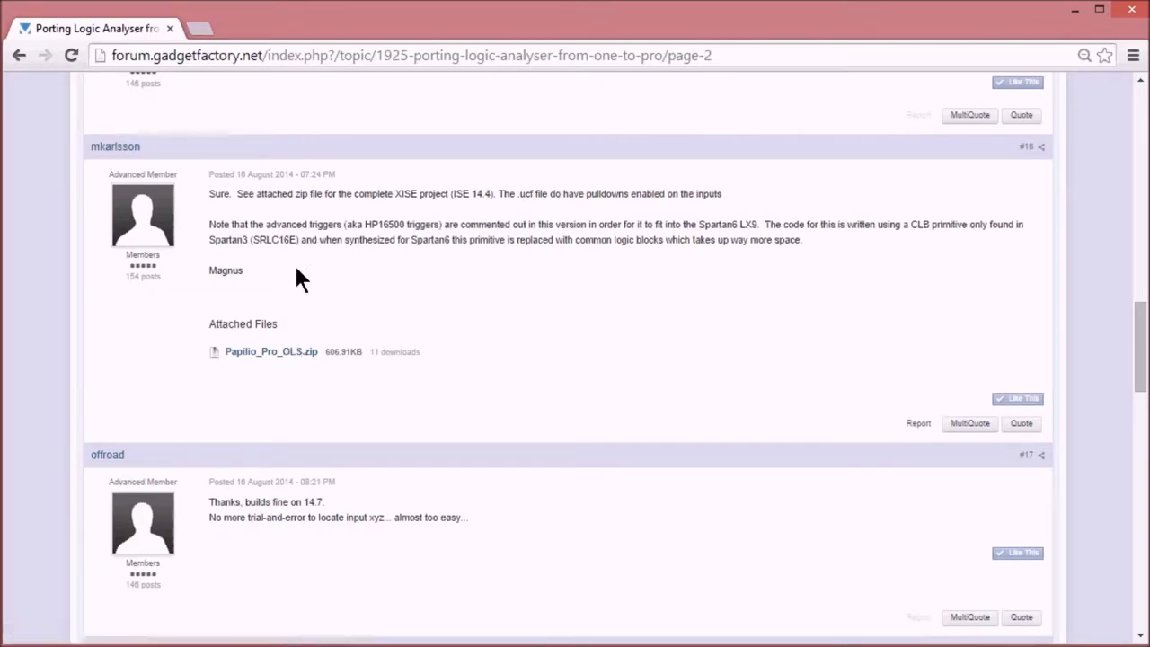
scroll(up, 3)
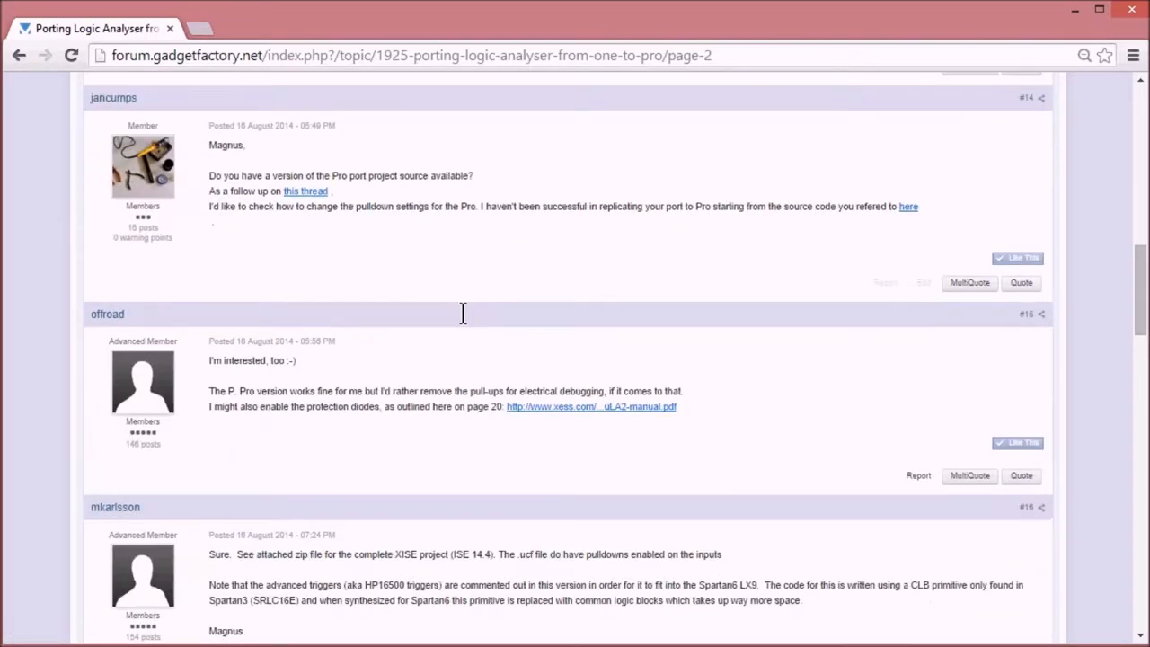
scroll(down, 3)
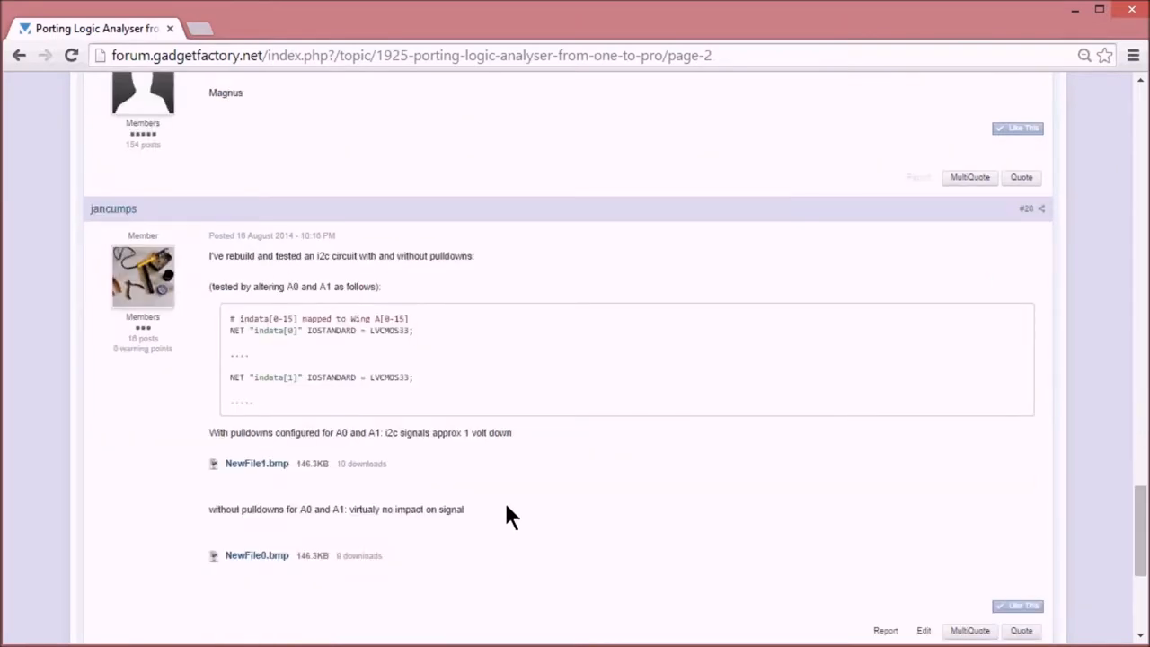
Download and view the with-pulldowns capture, close it, then download and view the no-pulldowns capture
click(256, 463)
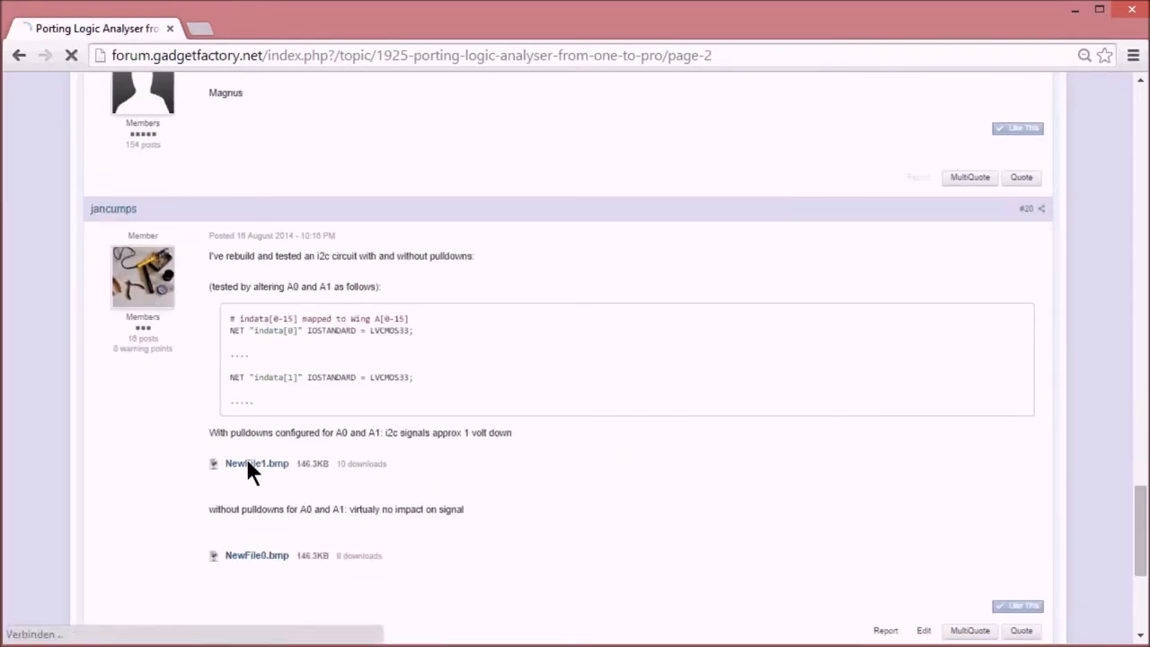
click(255, 464)
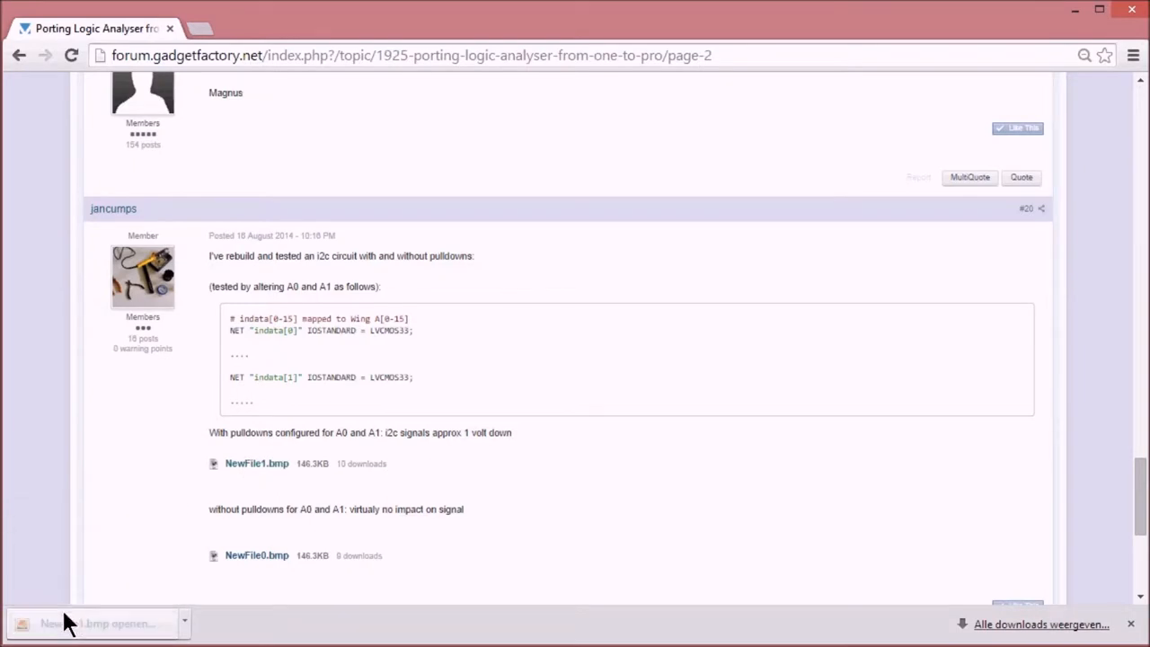
click(80, 624)
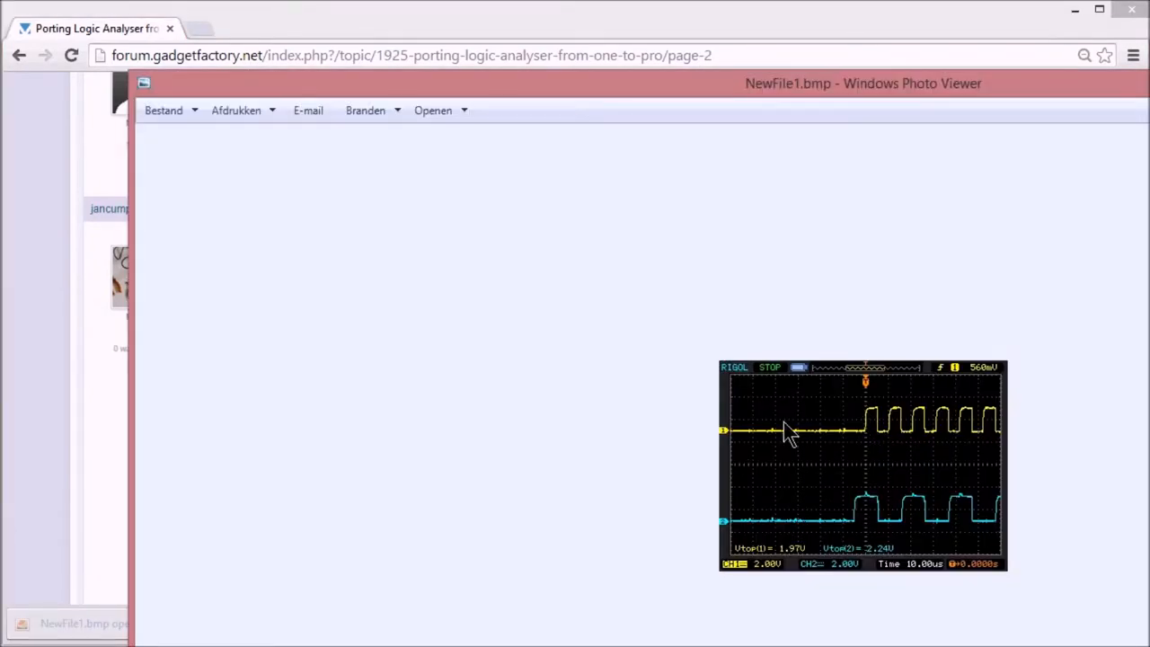
mouse_move(872, 530)
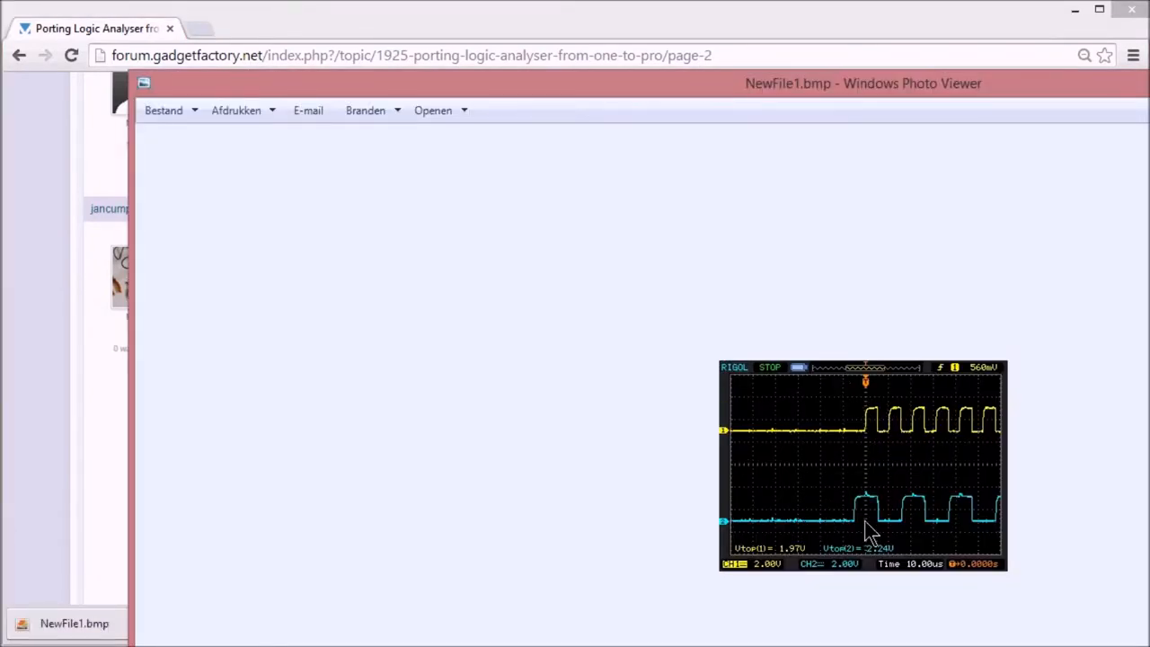
mouse_move(1039, 389)
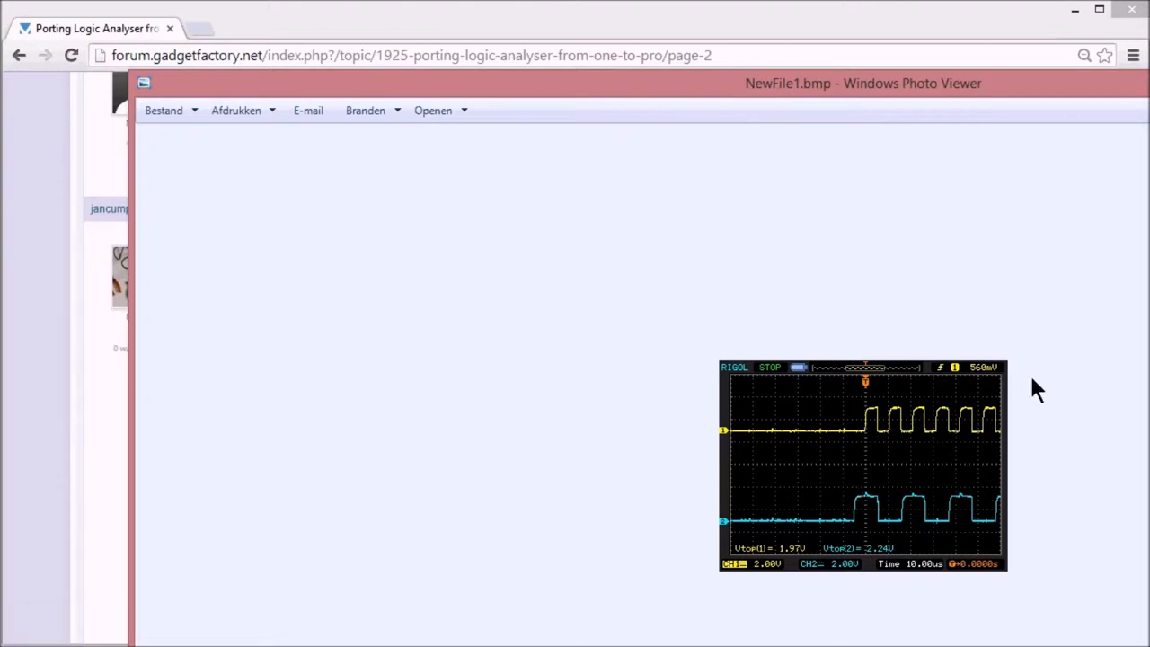
click(1132, 9)
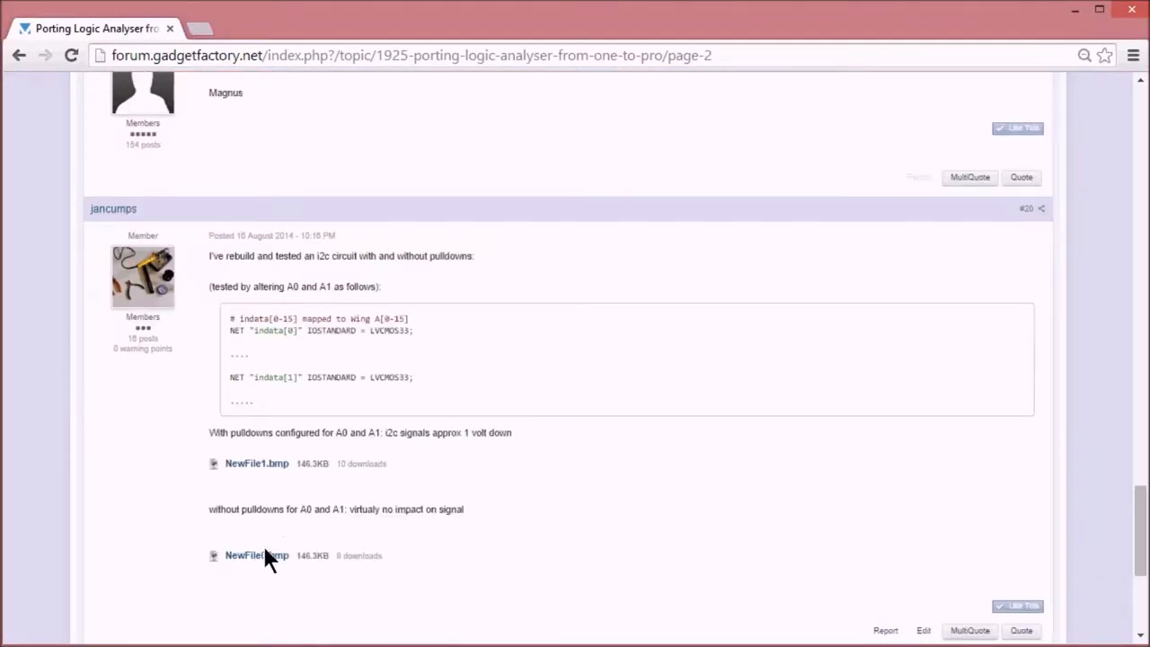
click(255, 555)
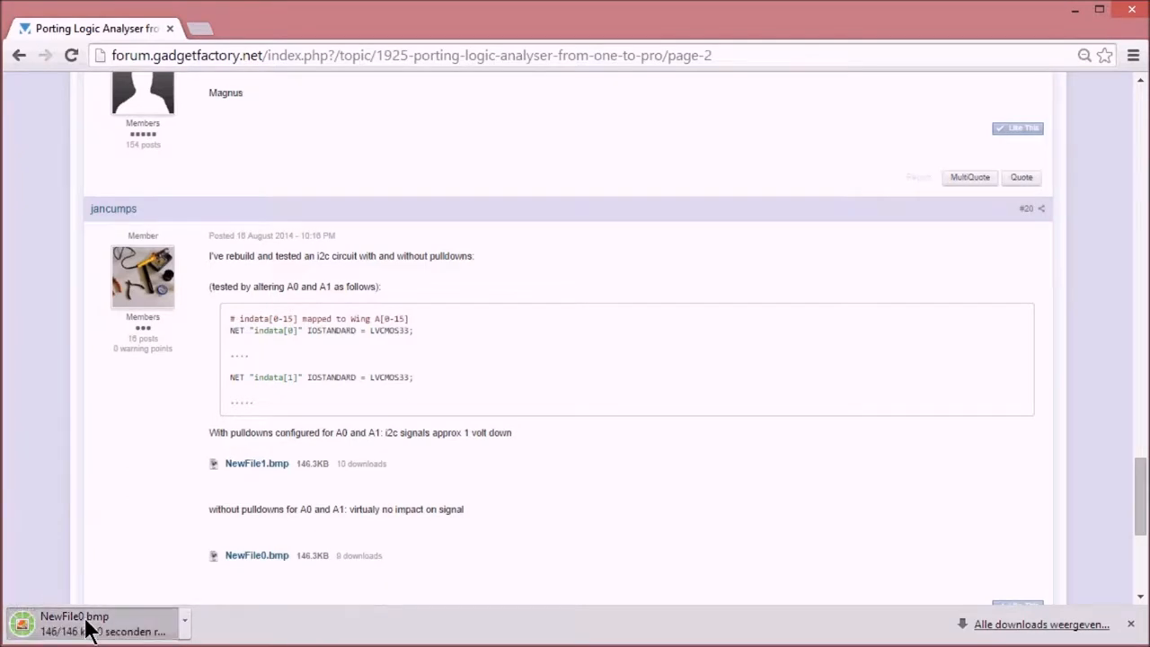
click(74, 622)
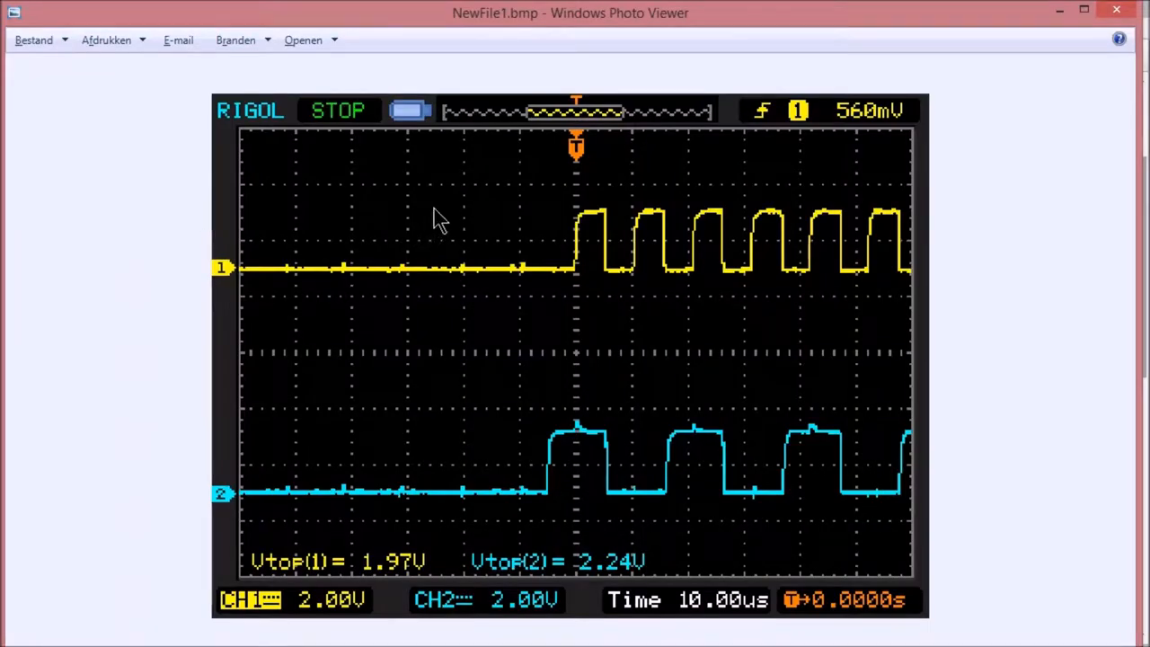
mouse_move(650, 237)
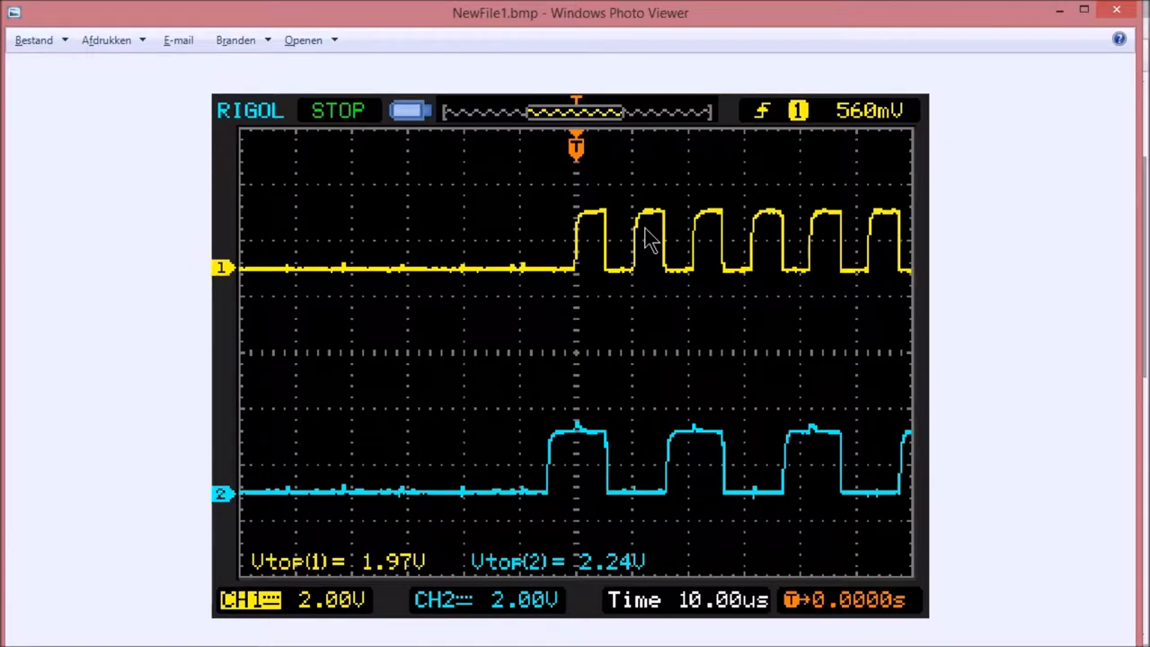
mouse_move(422, 546)
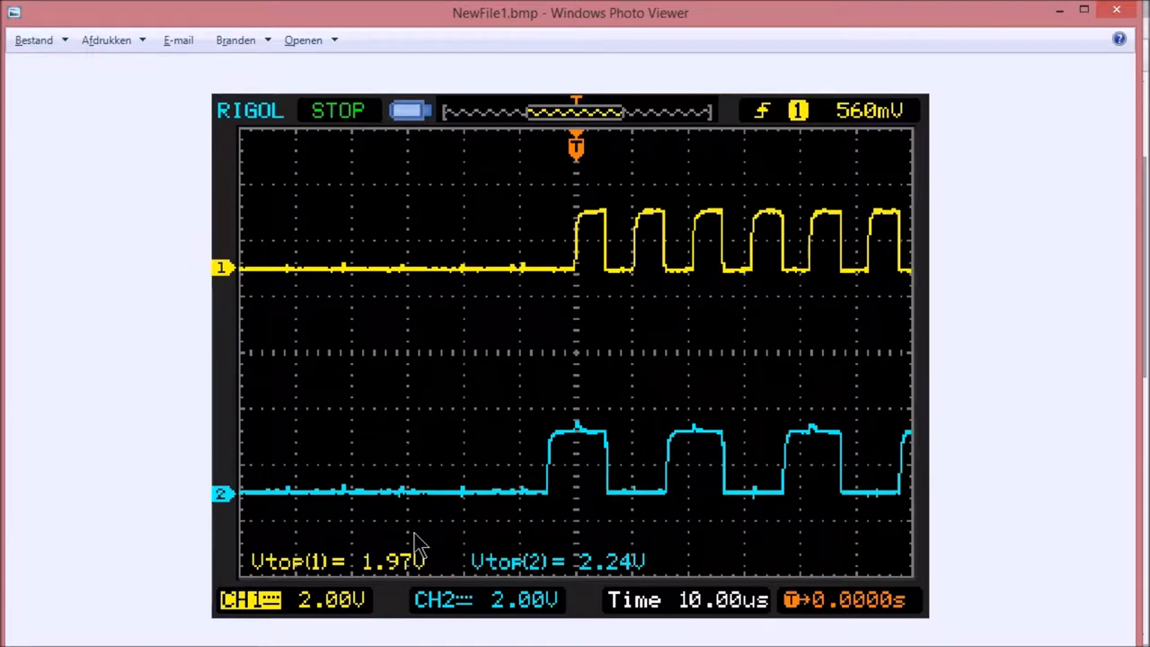
mouse_move(907, 140)
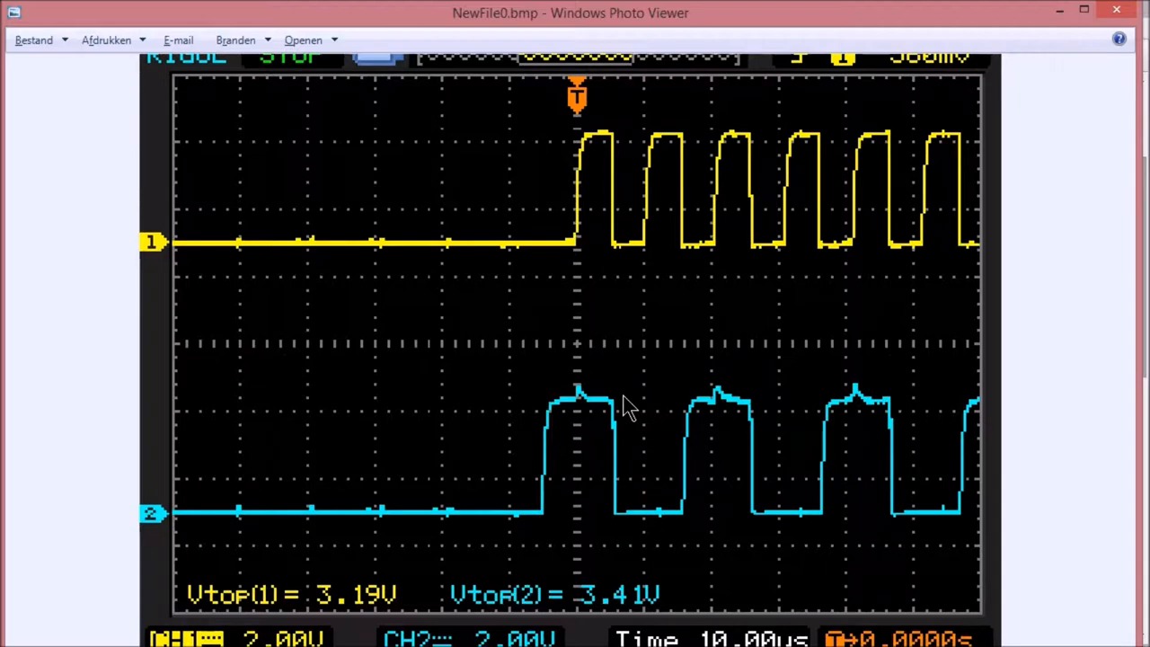
mouse_move(367, 592)
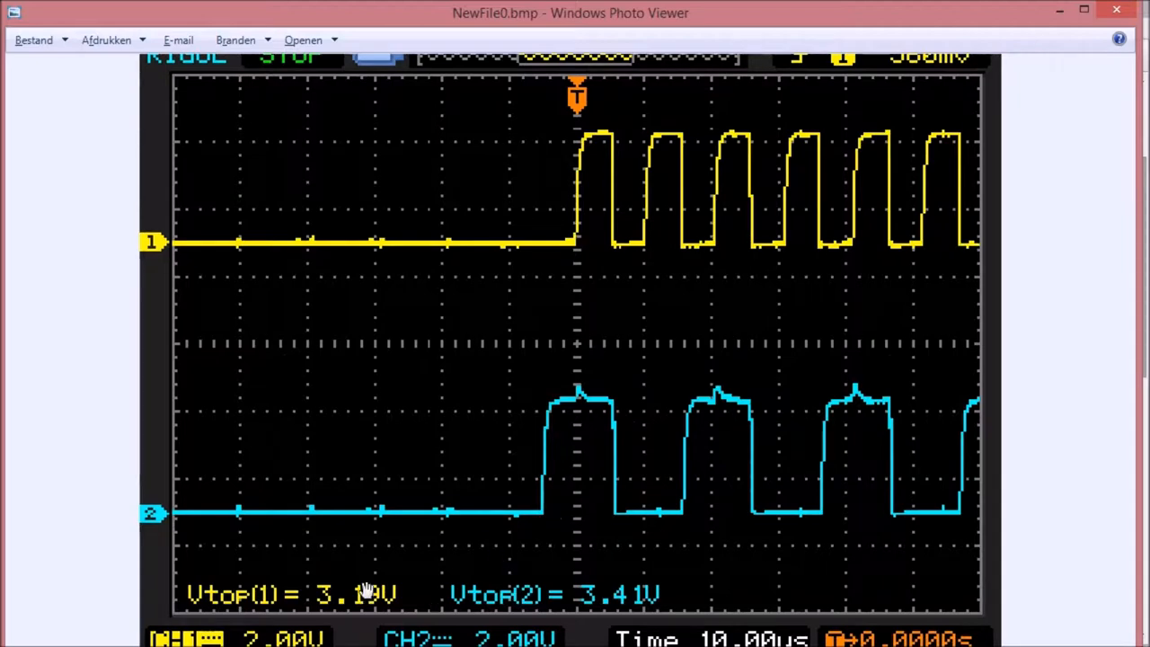
mouse_move(494, 438)
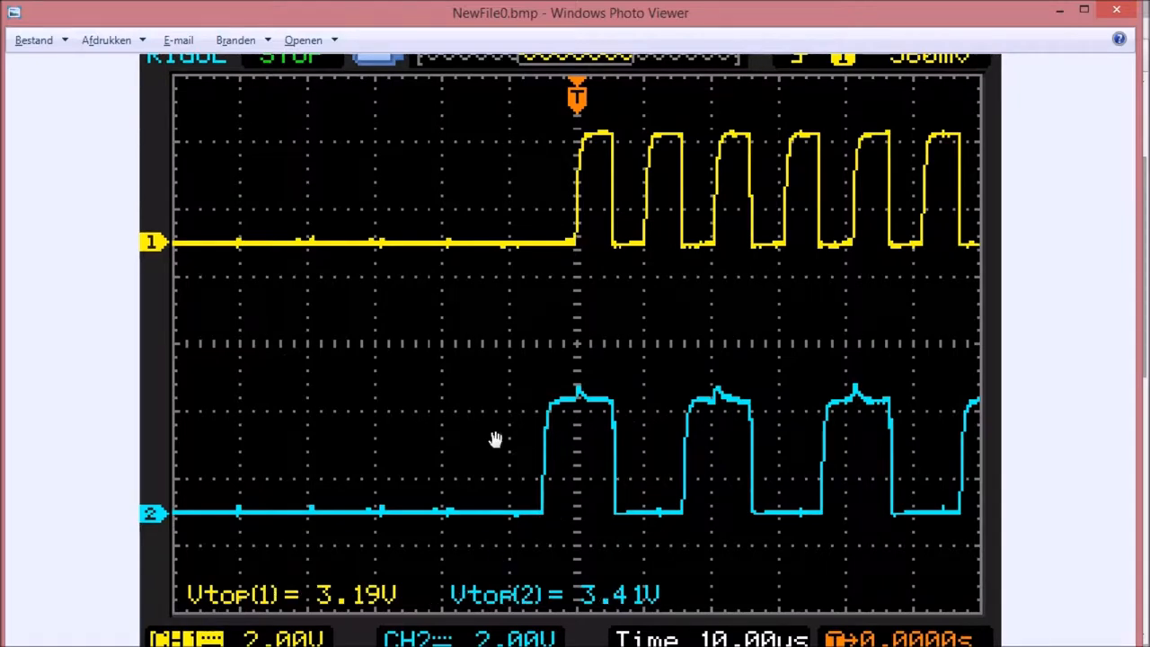
mouse_move(351, 594)
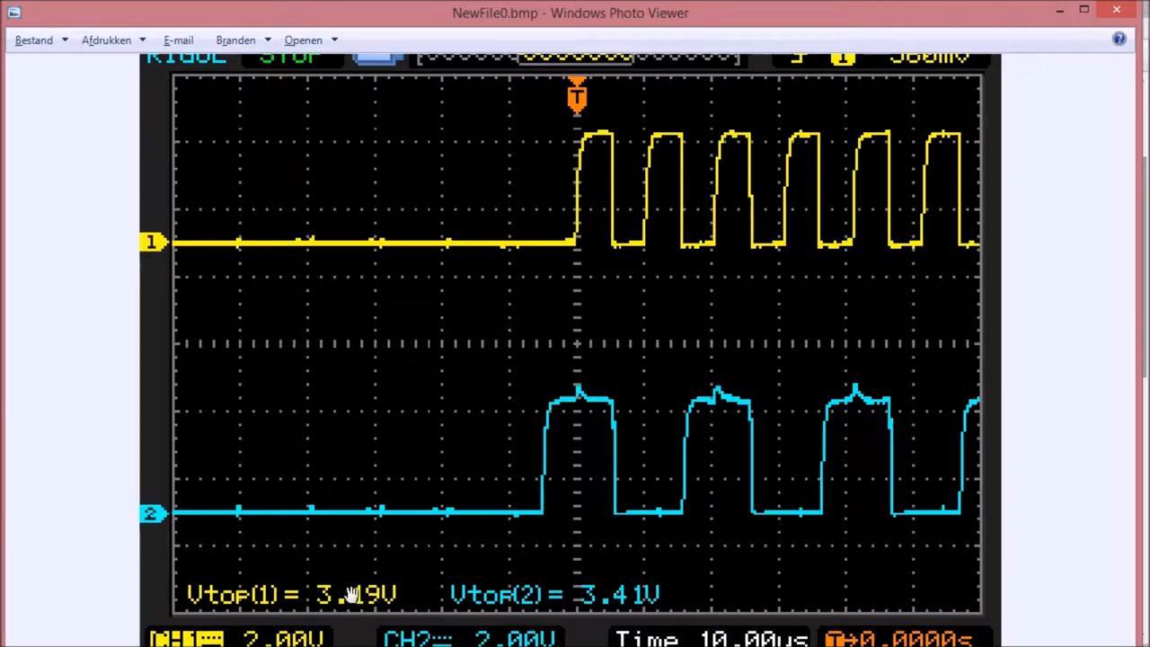
mouse_move(584, 597)
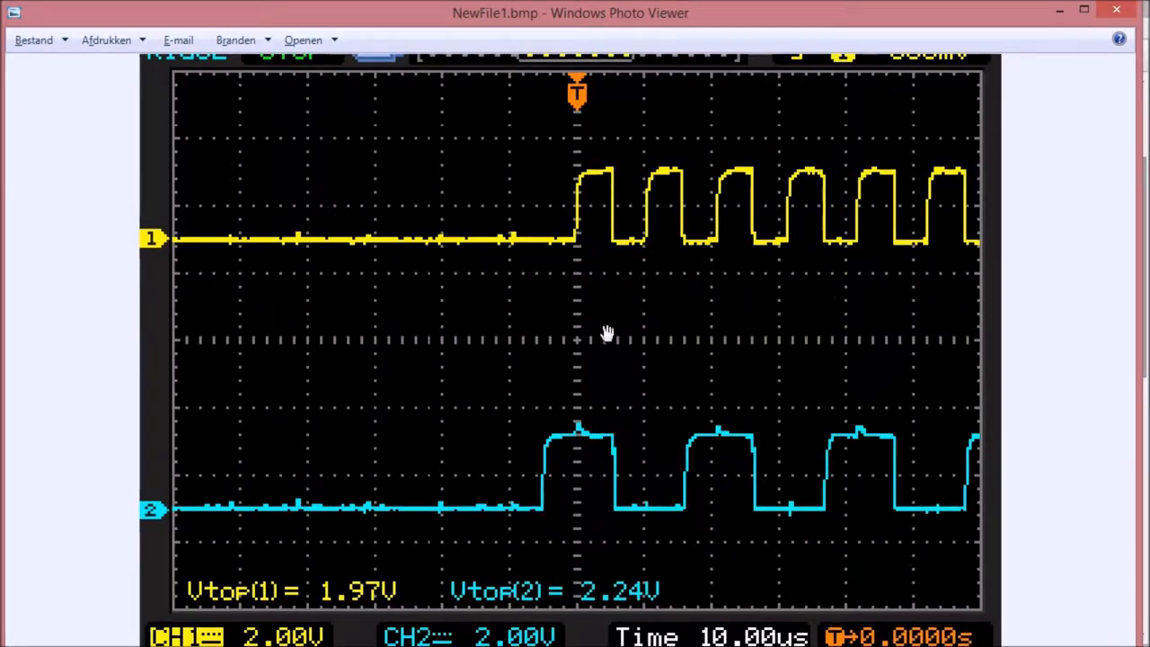
mouse_move(647, 453)
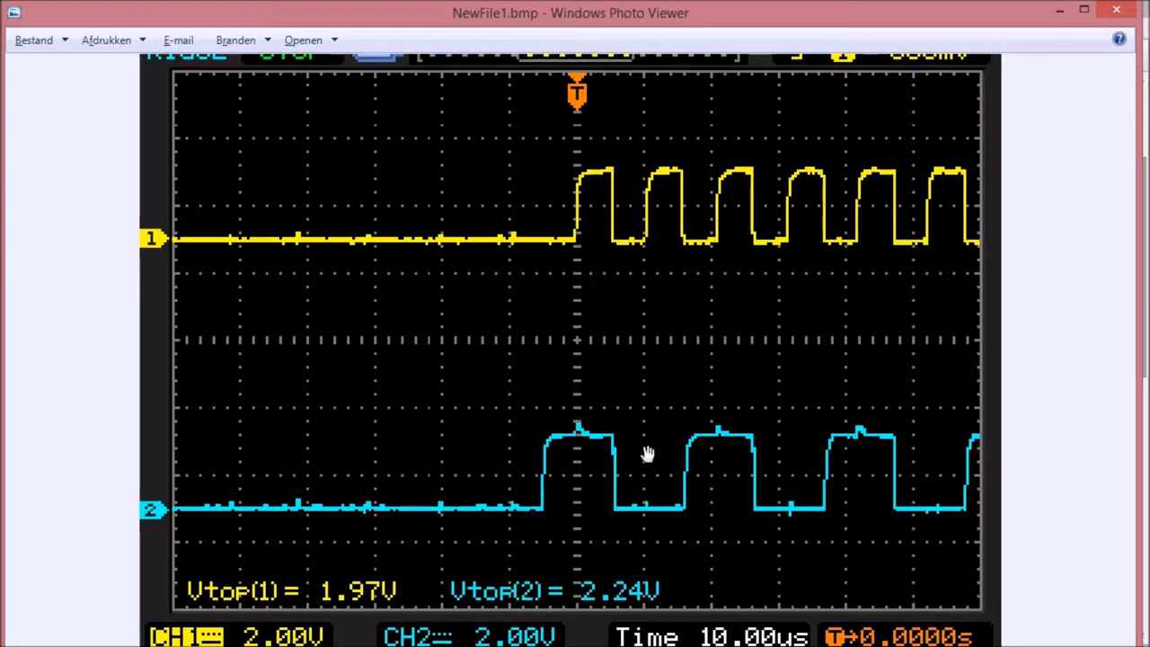
mouse_move(620, 593)
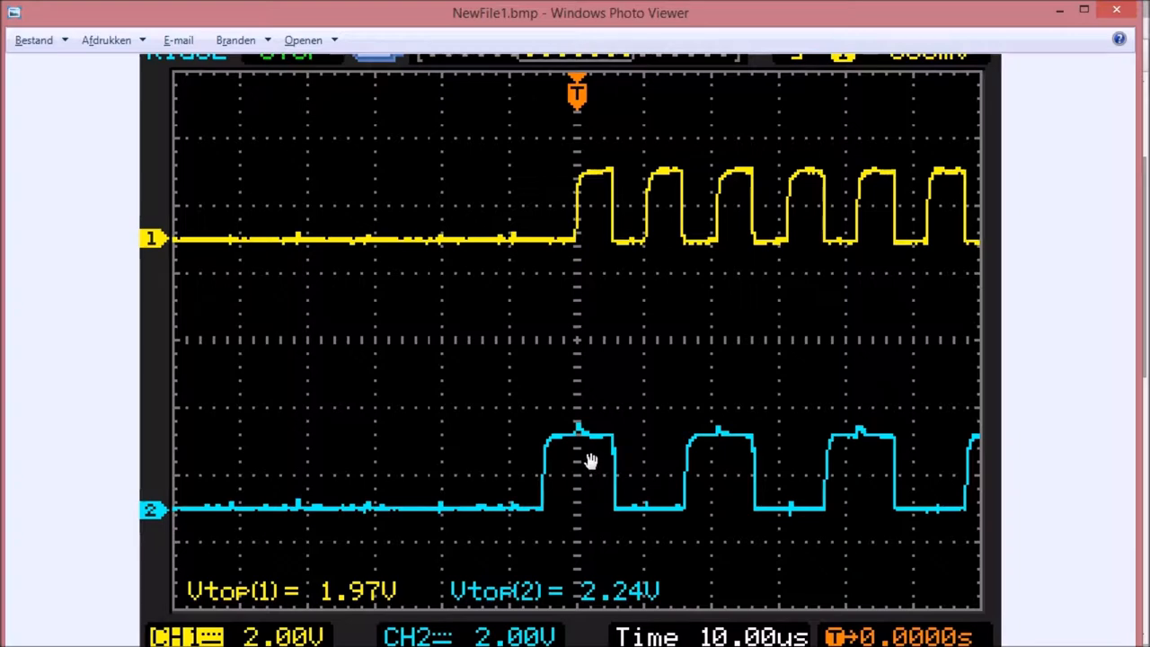
mouse_move(543, 172)
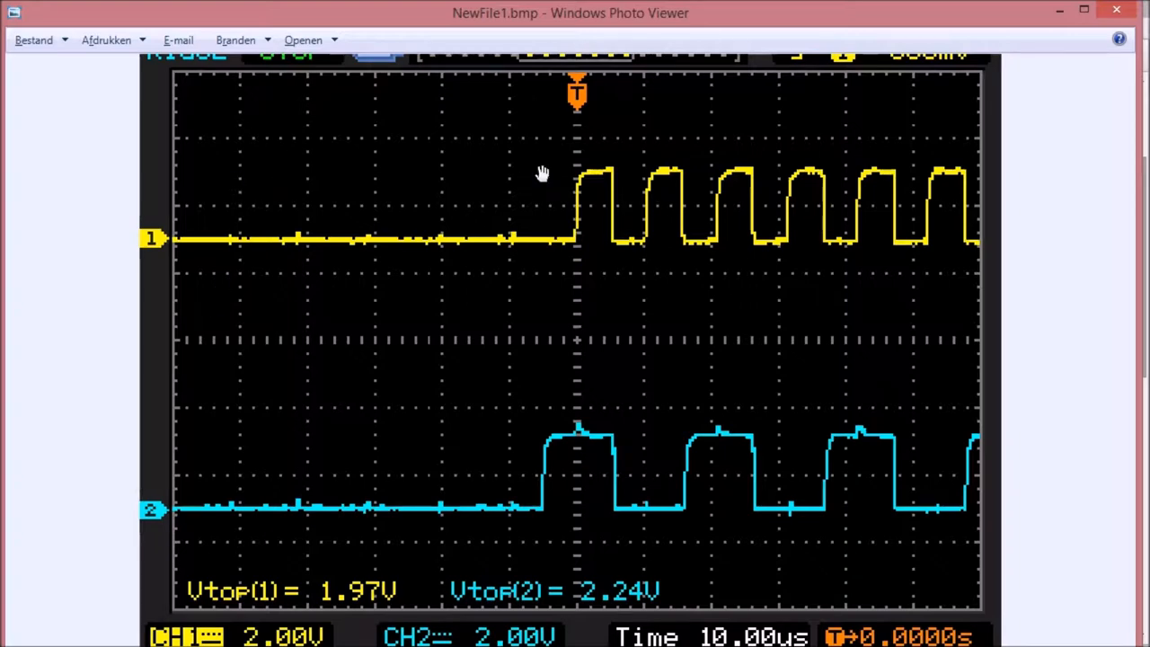
mouse_move(764, 359)
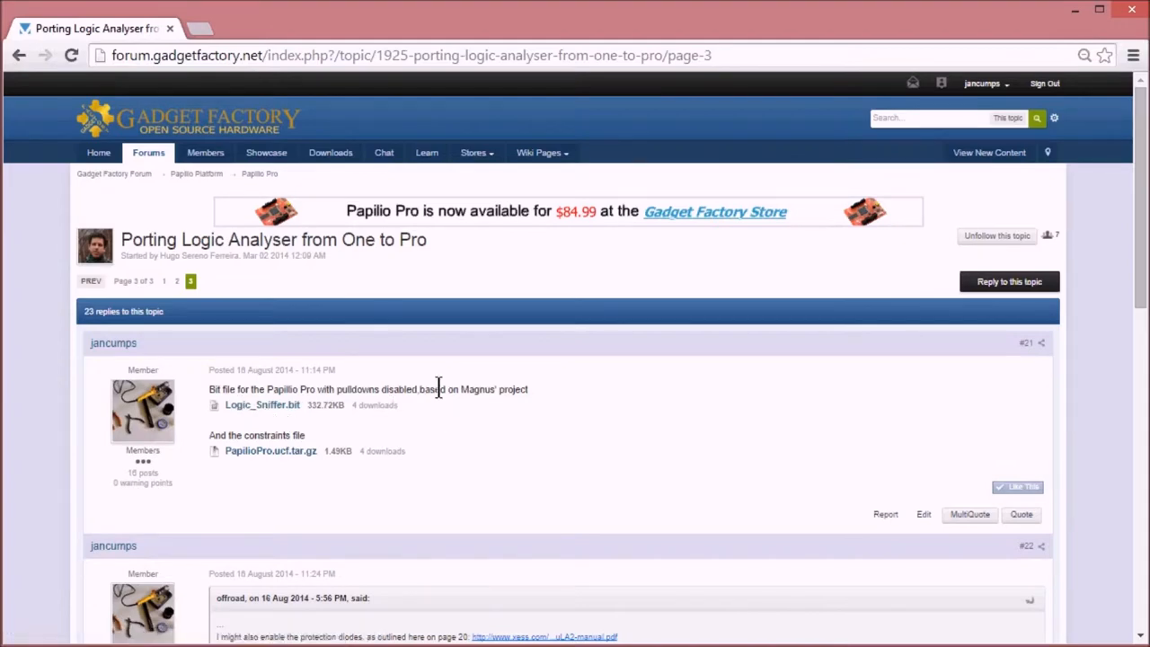
Scroll the thread to post #21 offering Logic_Sniffer.bit and PapilioPro.ucf.tar.gz
scroll(down, 3)
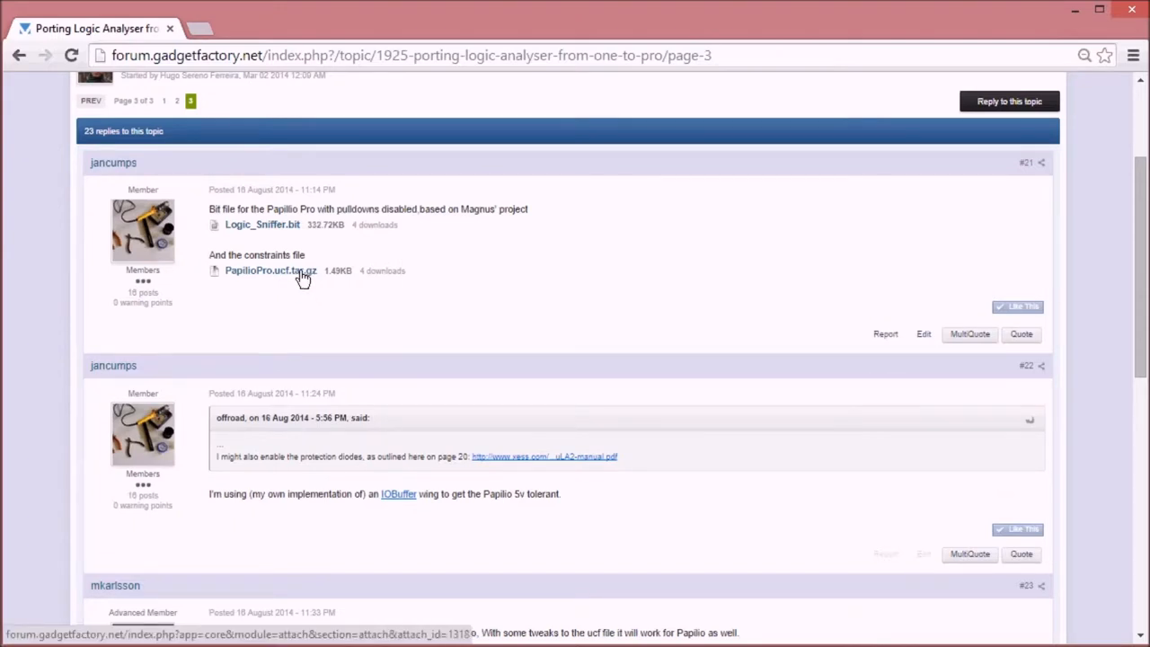
mouse_move(440, 447)
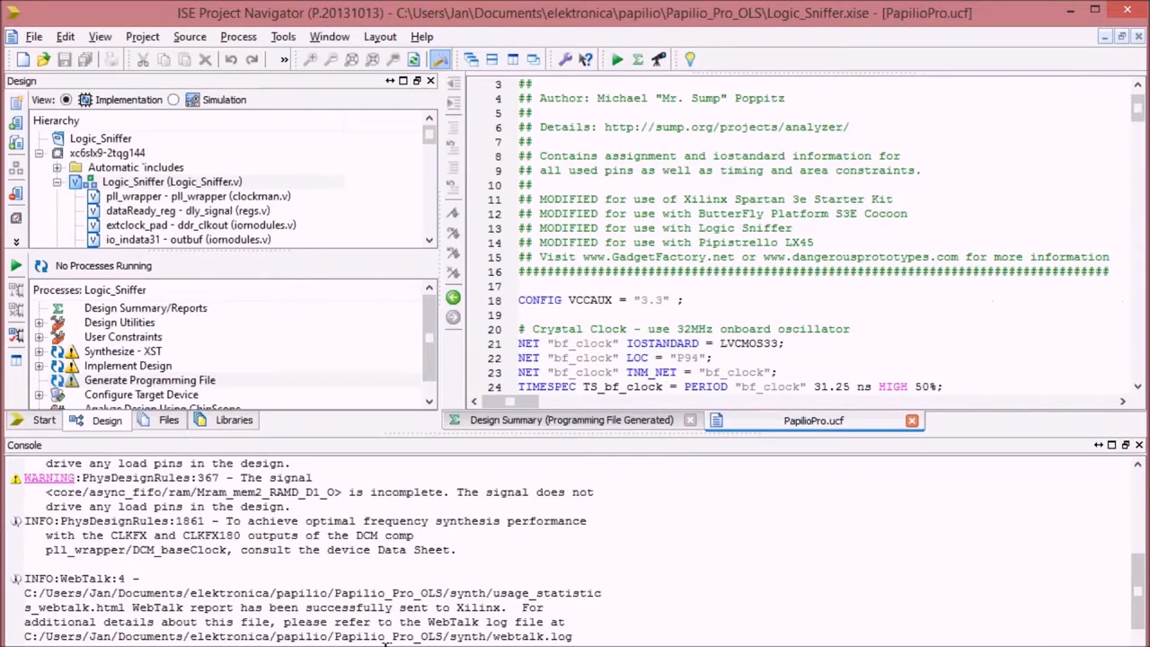
mouse_move(399, 273)
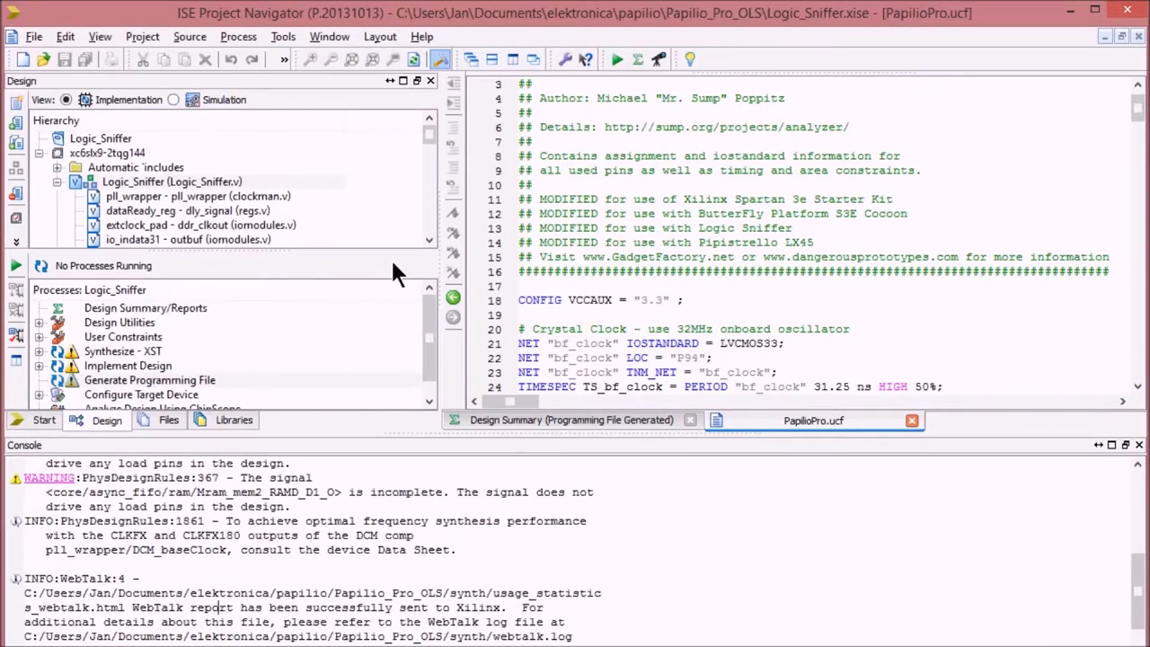
mouse_move(482, 266)
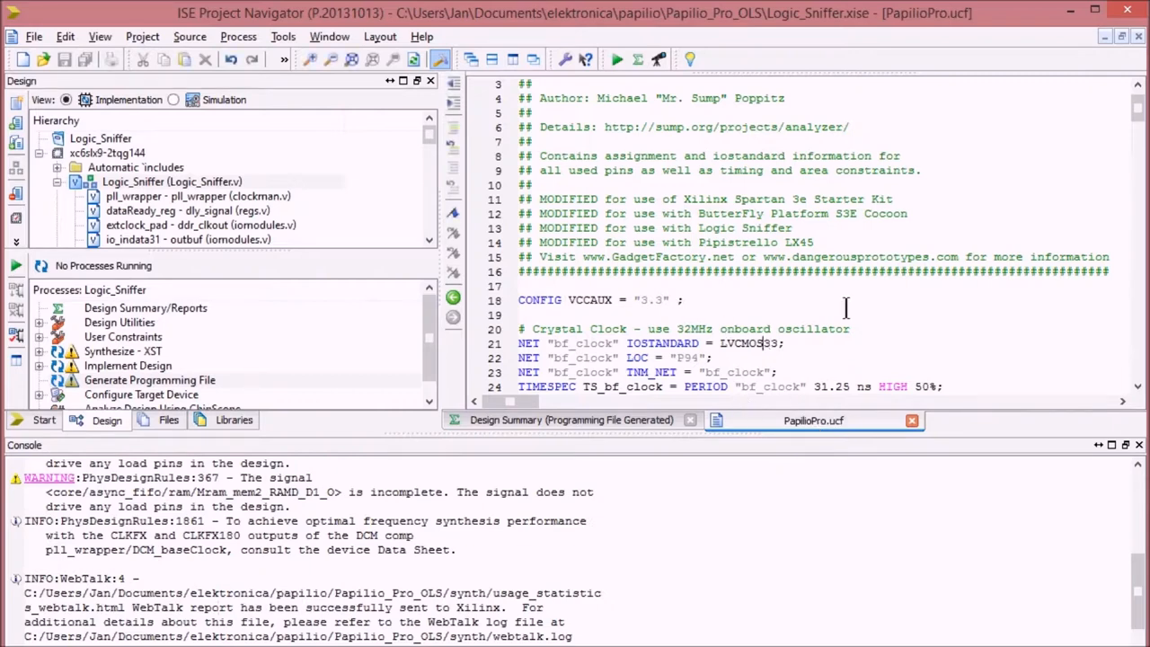
Scroll PapilioPro.ucf down to the extTriggerIn NET lines with PULLDOWN settings
scroll(down, 3)
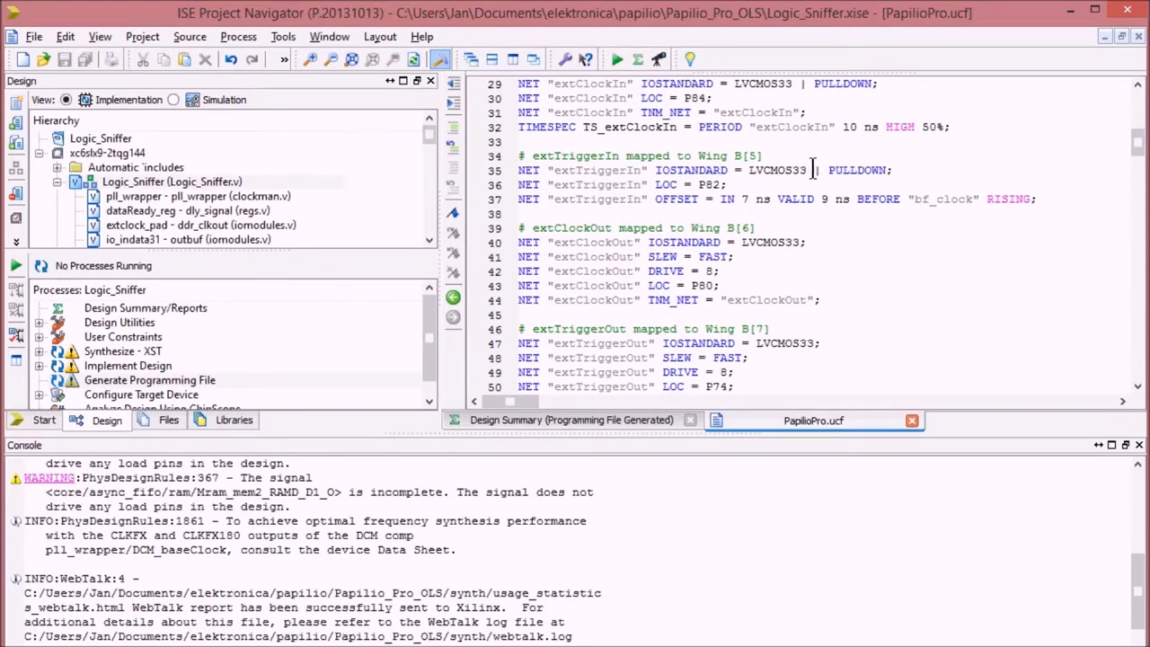
Select PULLDOWN on the trigger pin for removal and review the indata NET lines down to indata[29]
double_click(856, 169)
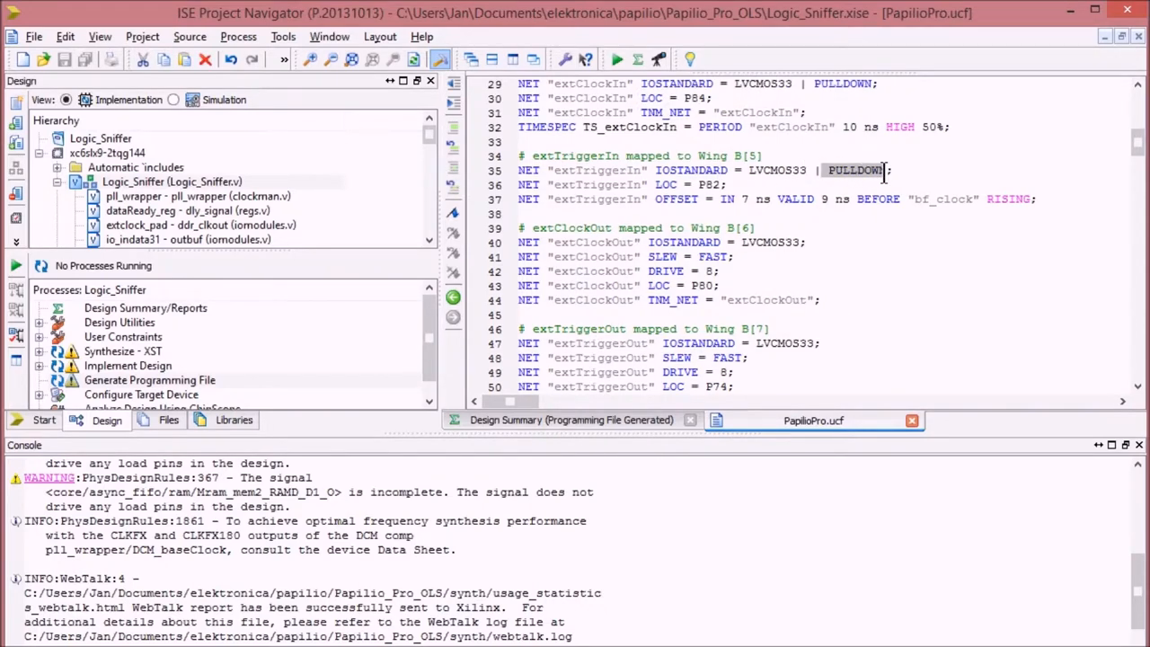
scroll(down, 3)
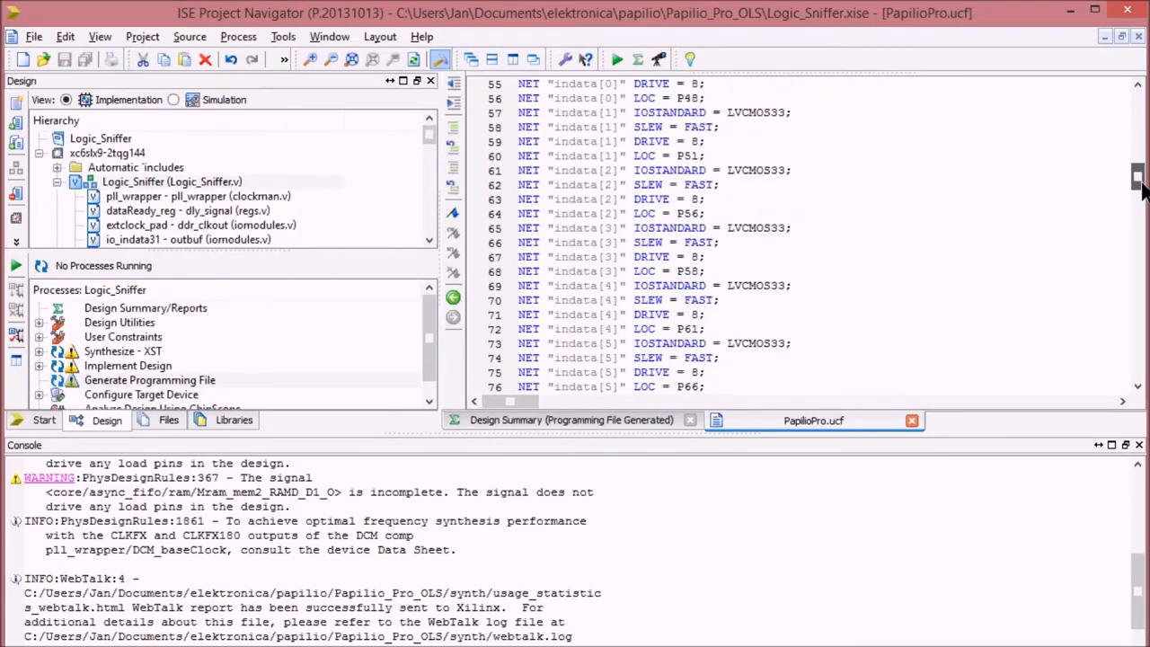
scroll(down, 3)
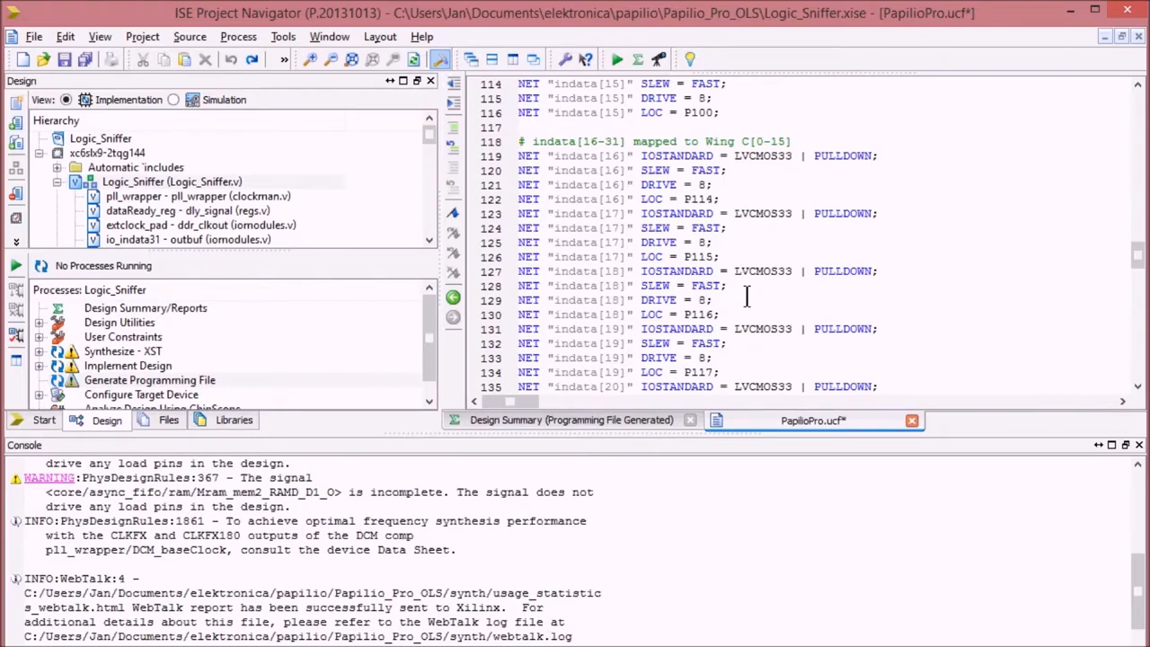
scroll(down, 3)
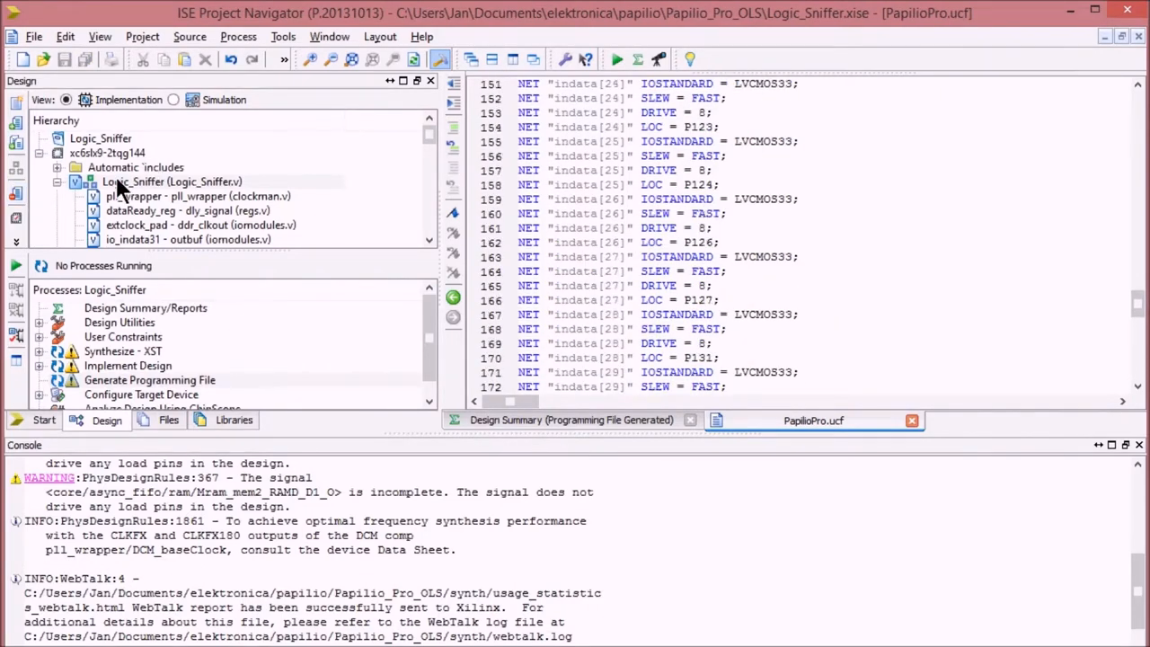
Select the Logic_Sniffer top module and rerun Generate Programming File for a new bit file
click(173, 181)
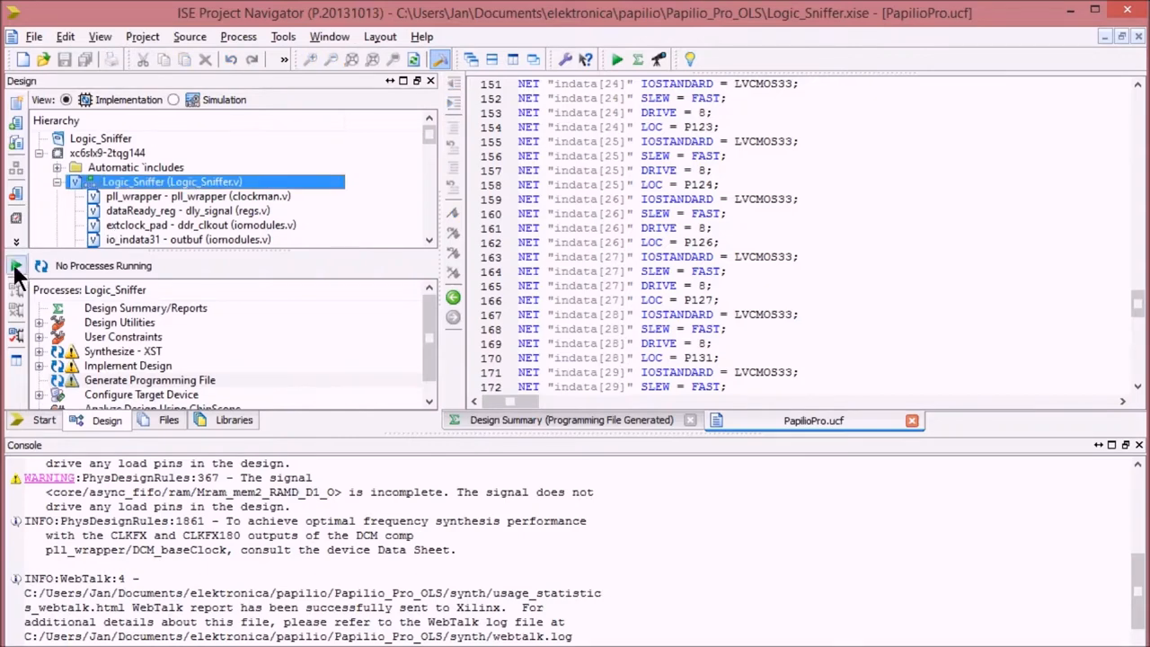
mouse_move(16, 273)
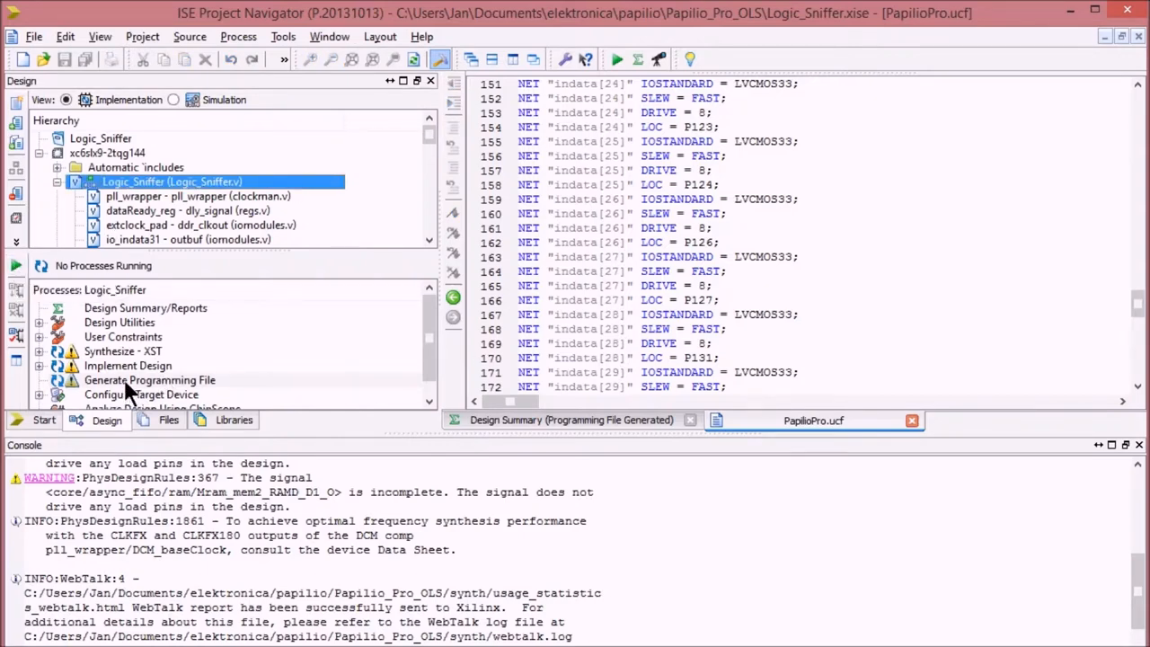
click(149, 381)
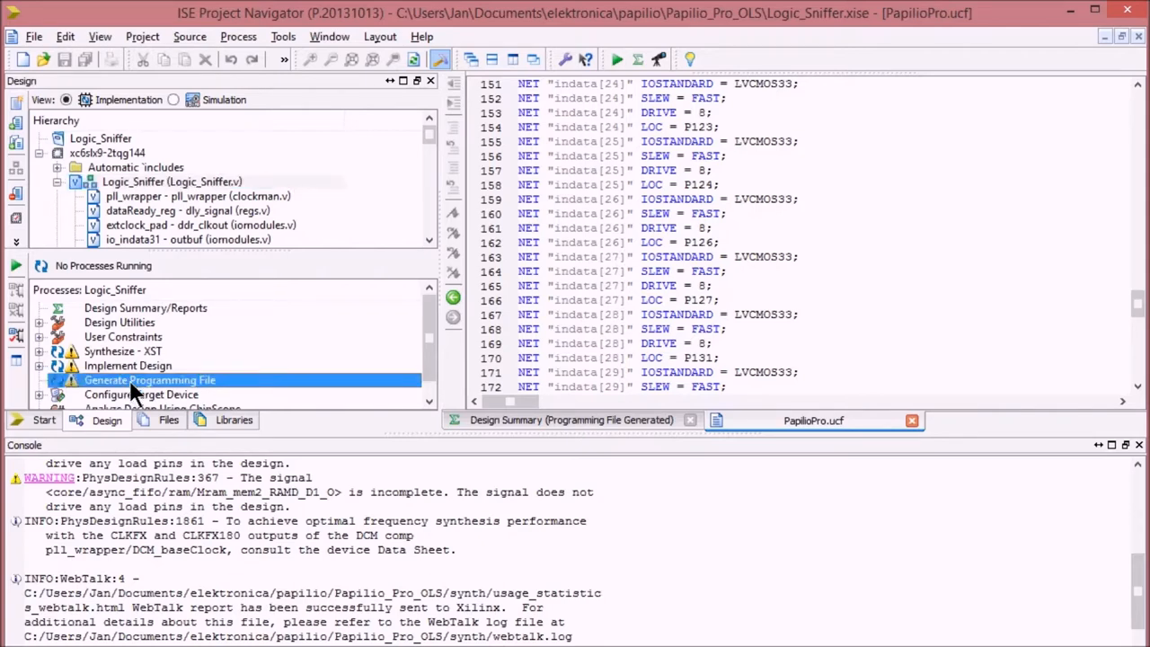
right_click(151, 381)
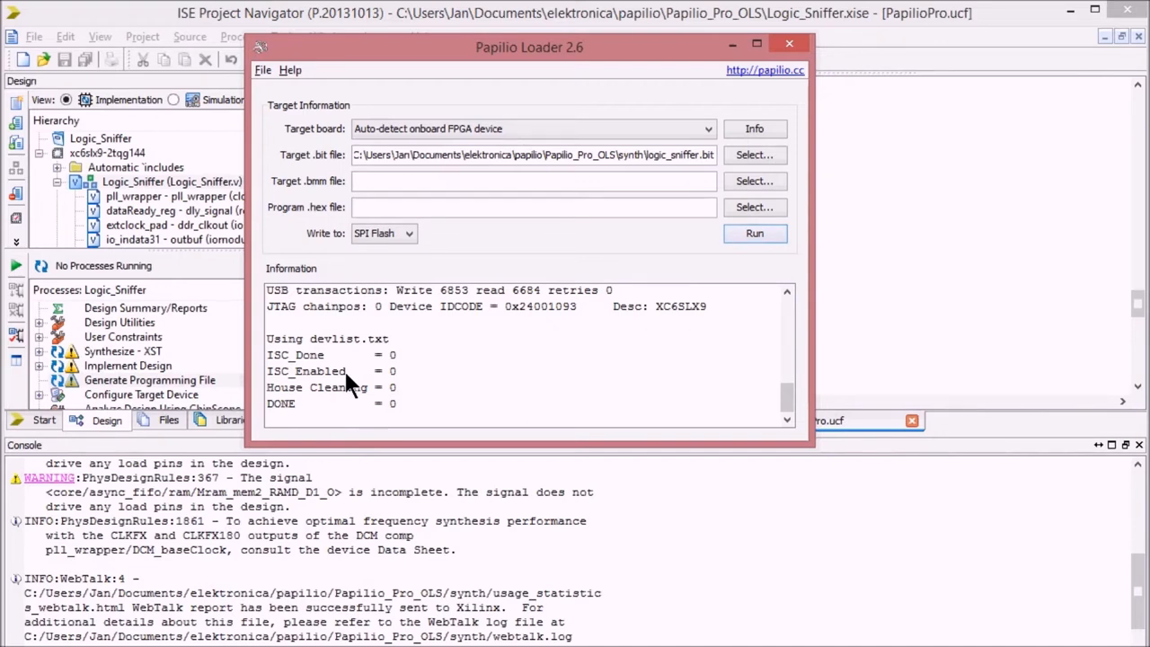
mouse_move(399, 333)
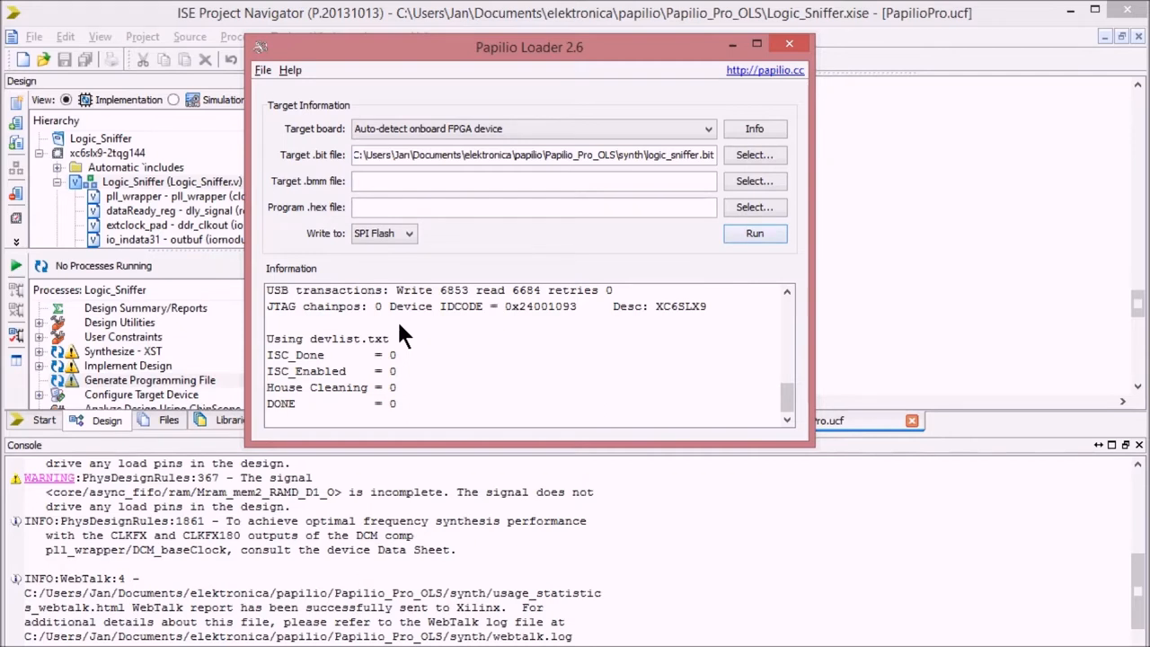
mouse_move(458, 600)
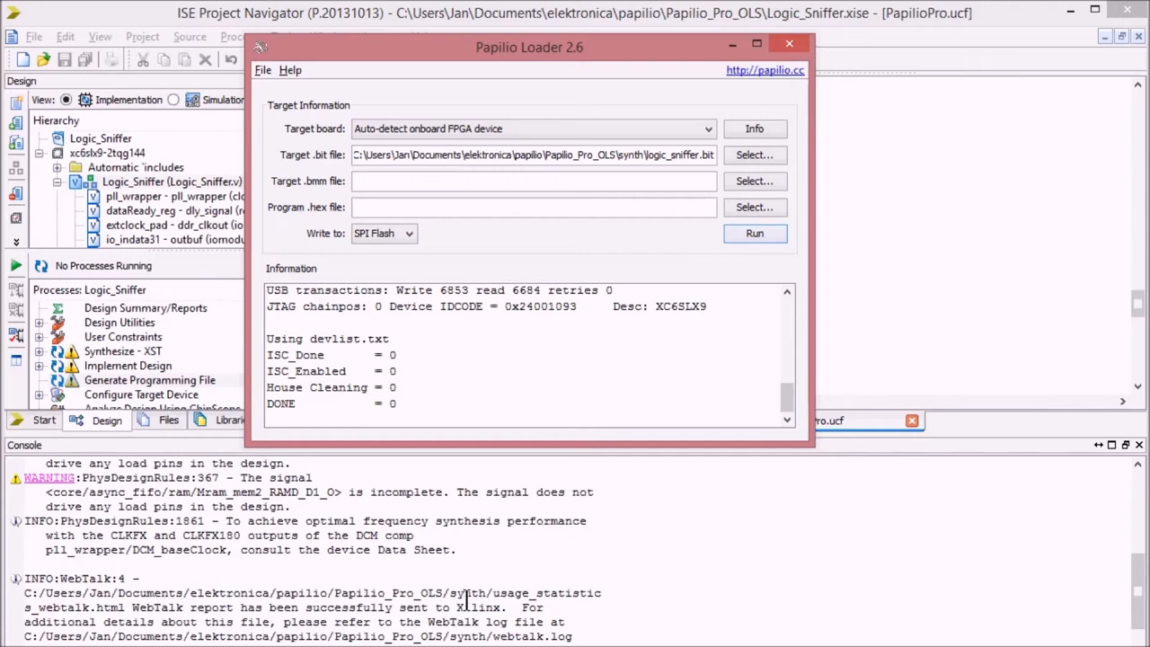
mouse_move(638, 638)
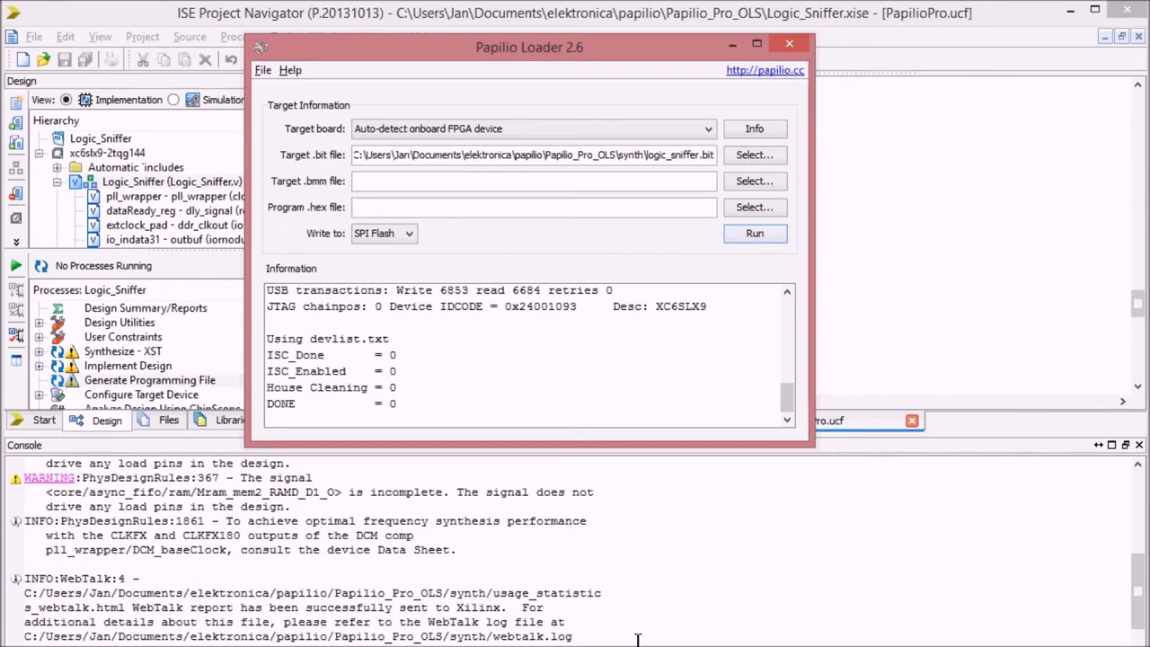